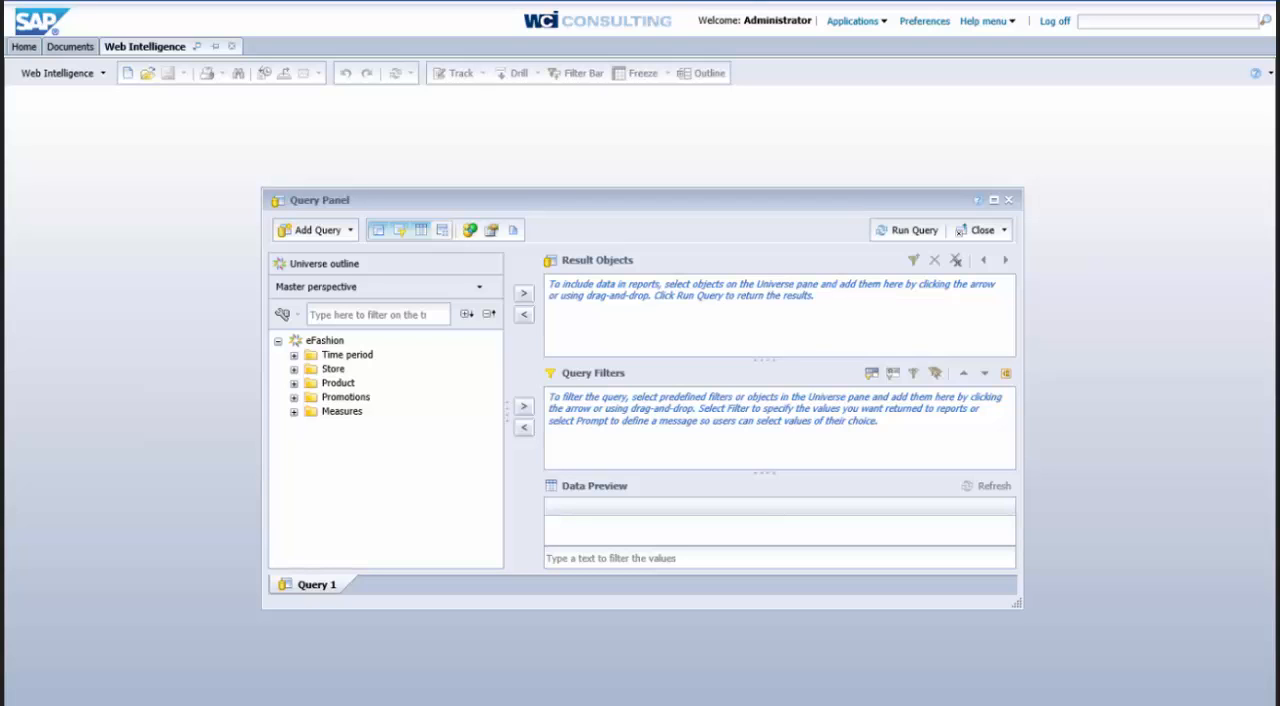
{"action": "mouse_move", "coordinate": [250, 128]}
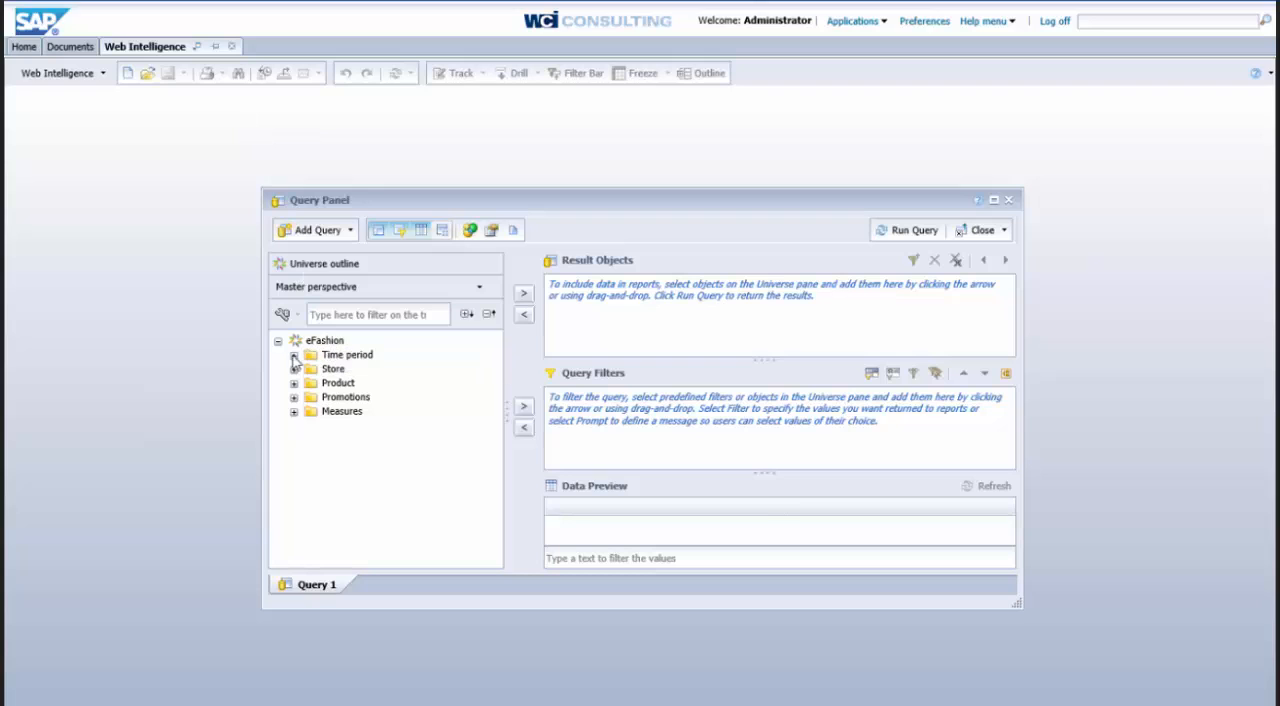
- Add Year, State and Sales revenue from Time period, Store and Measures as result objects
{"action": "left_click", "coordinate": [296, 356]}
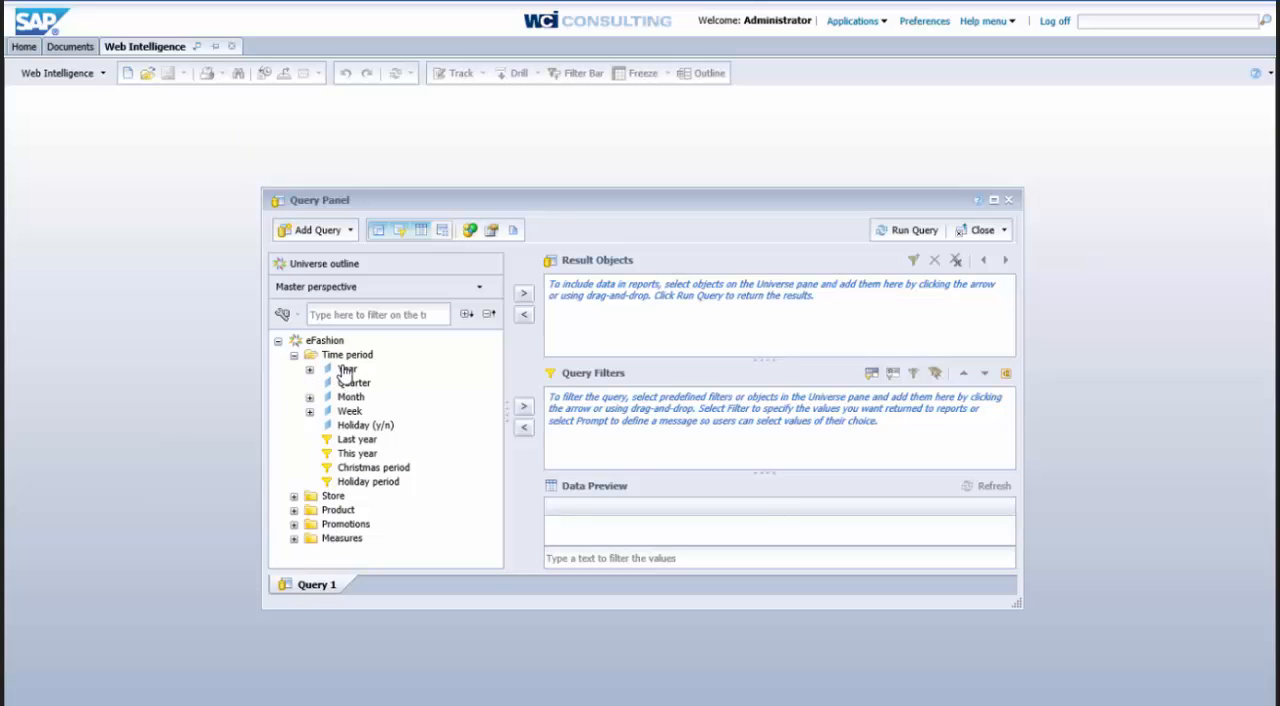
{"action": "mouse_move", "coordinate": [348, 368]}
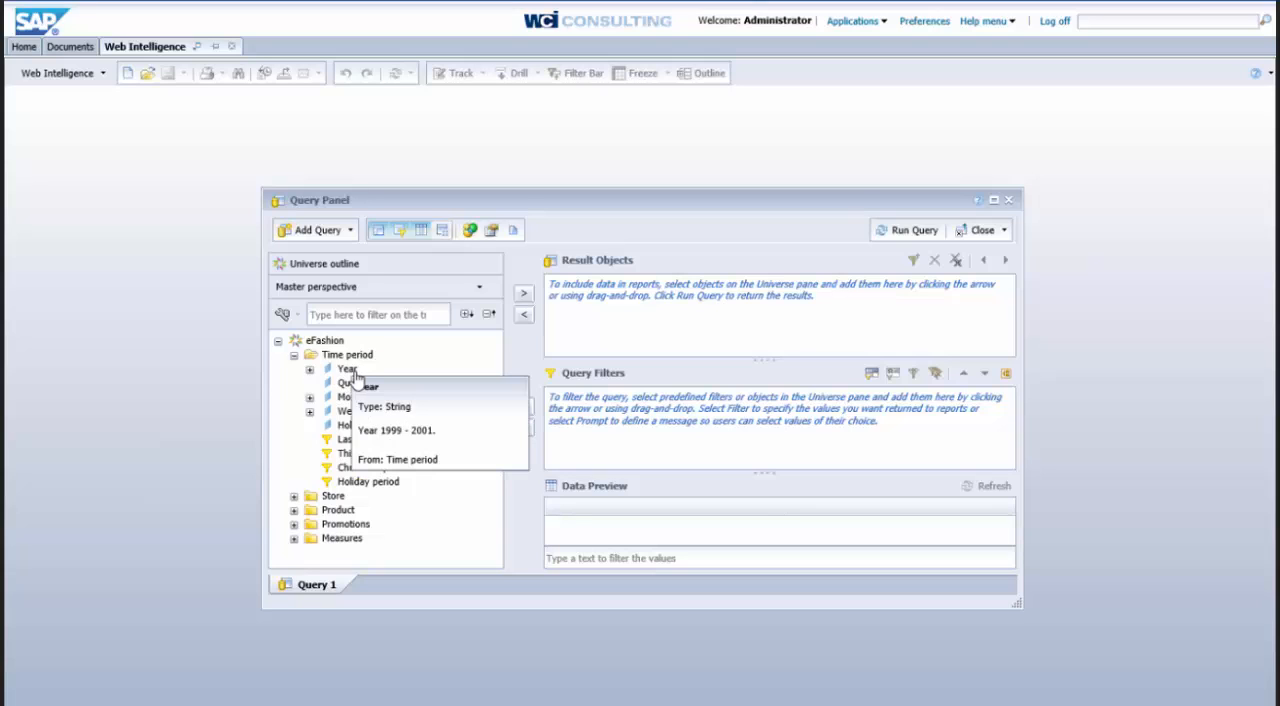
{"action": "mouse_move", "coordinate": [348, 378]}
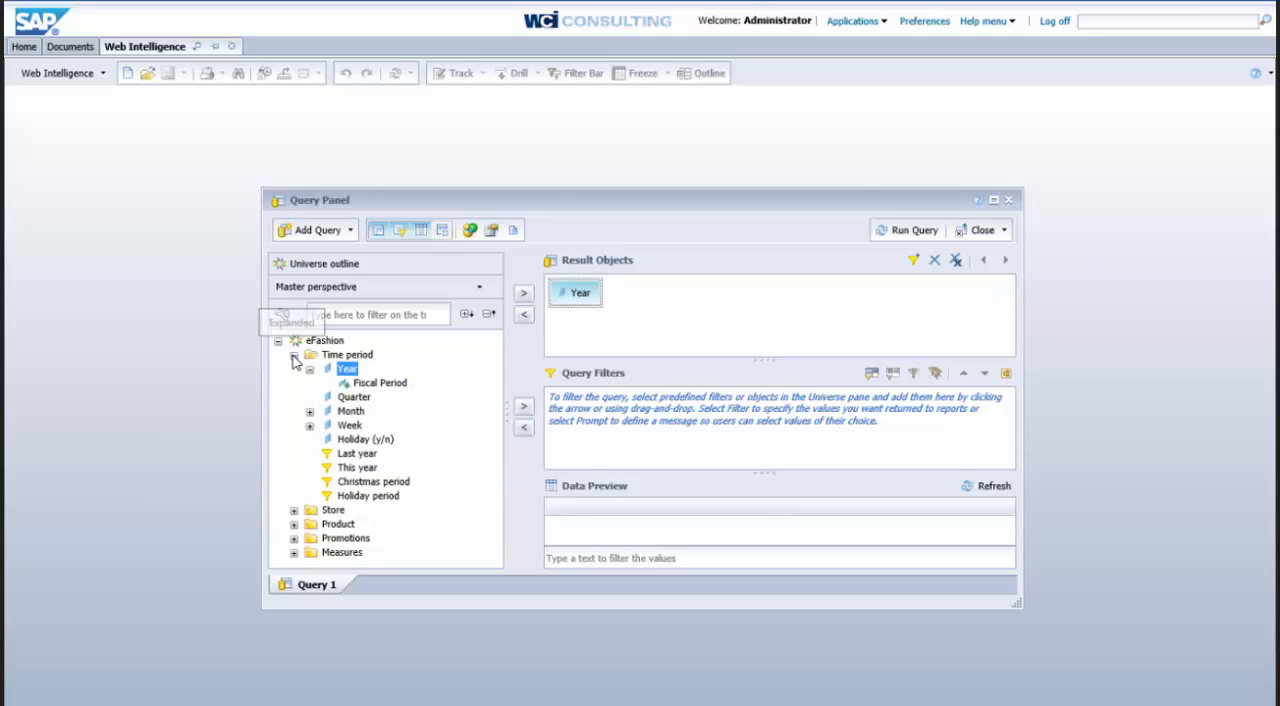
{"action": "left_click", "coordinate": [294, 354]}
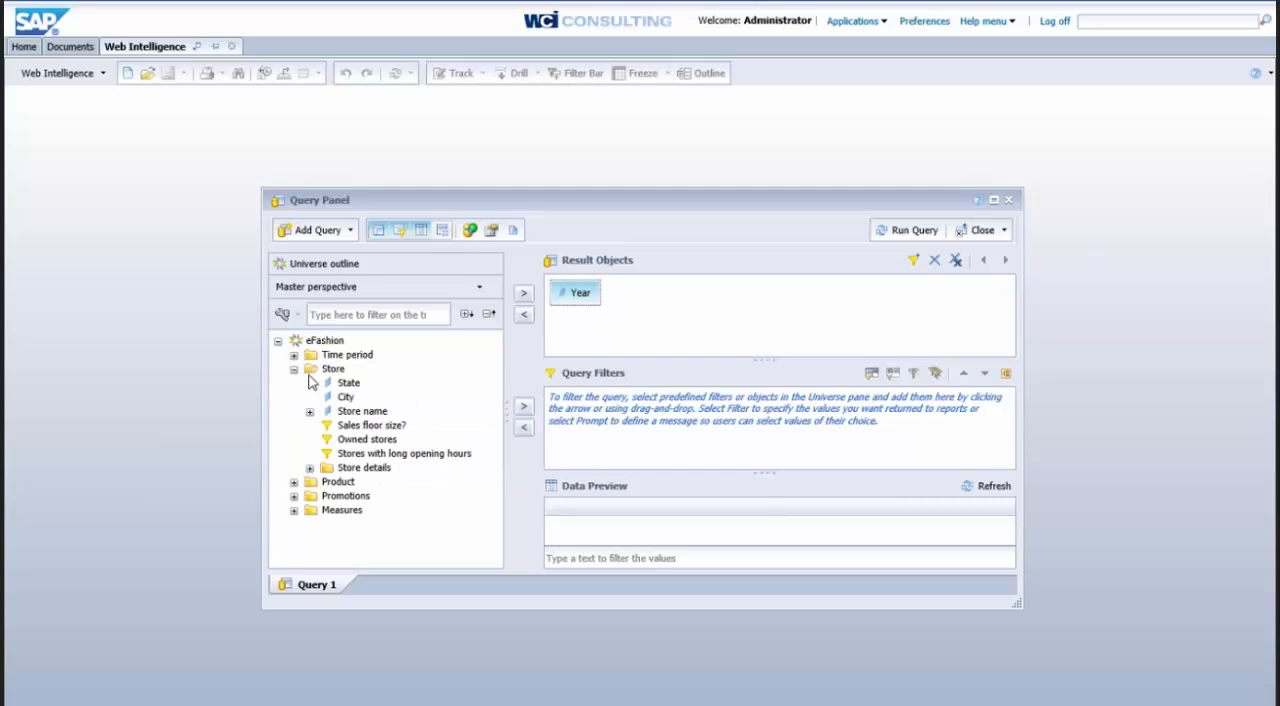
{"action": "double_click", "coordinate": [348, 384]}
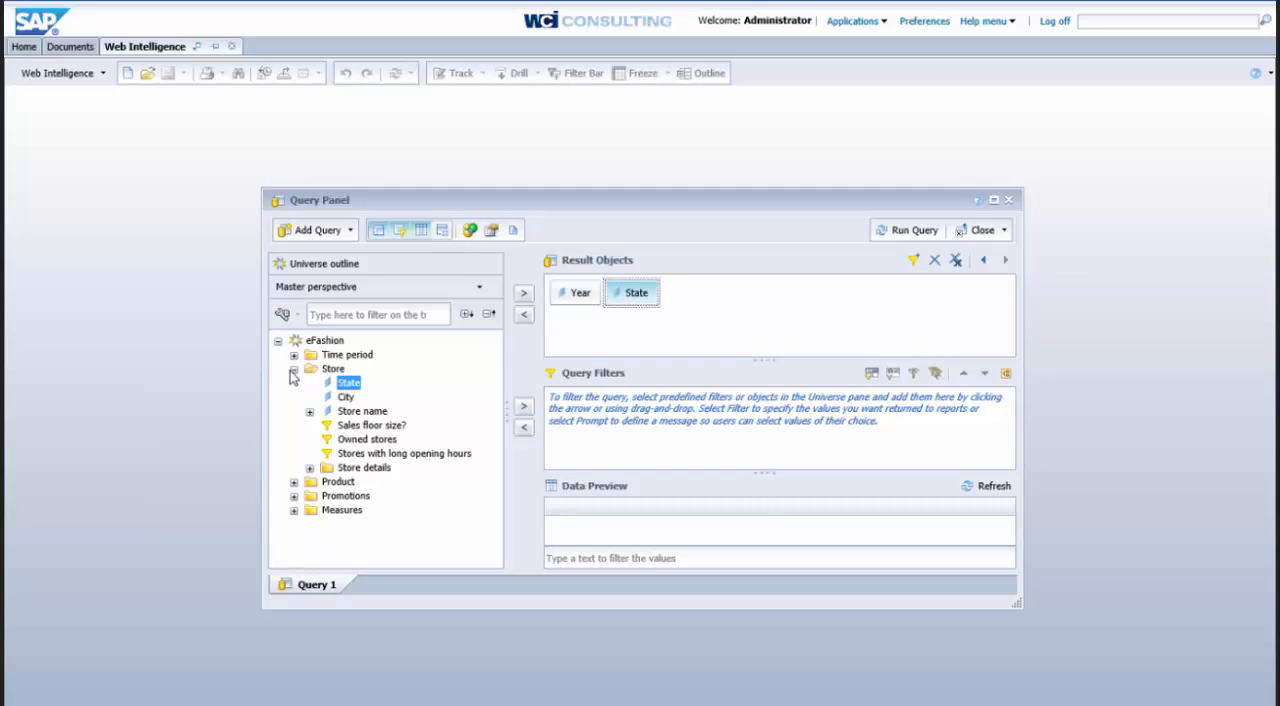
{"action": "left_click", "coordinate": [294, 412]}
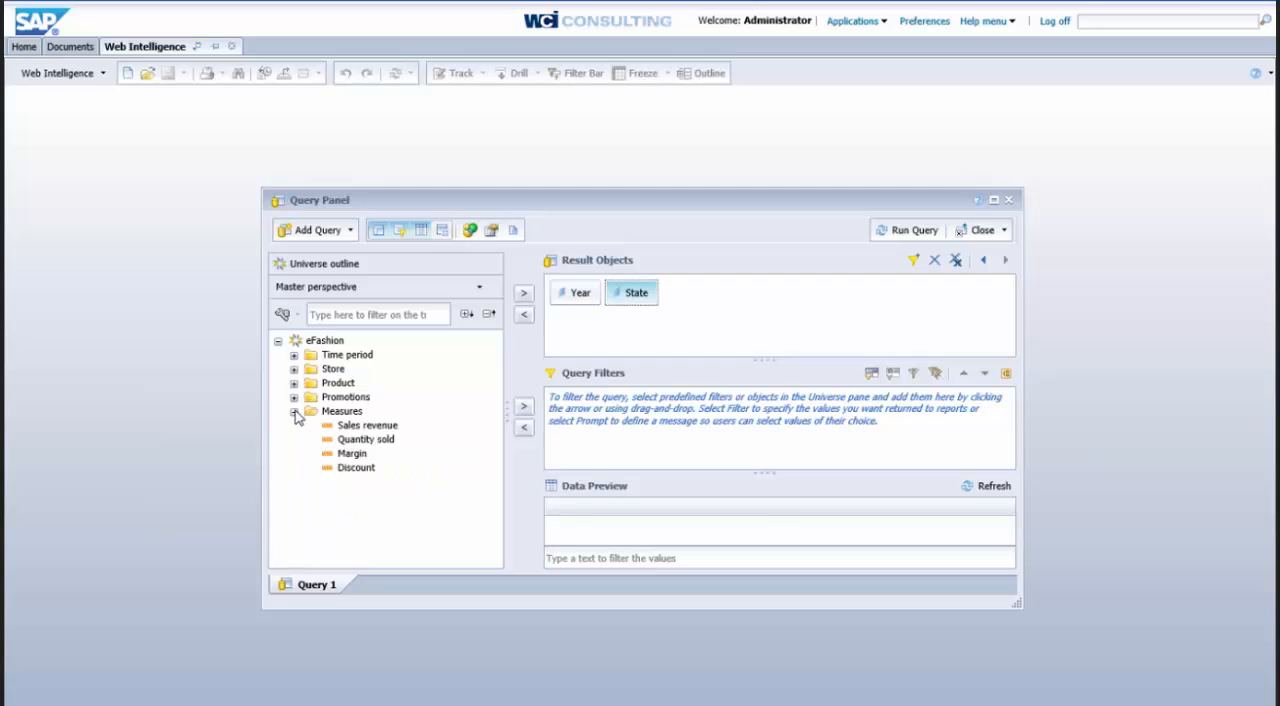
{"action": "left_click", "coordinate": [368, 424]}
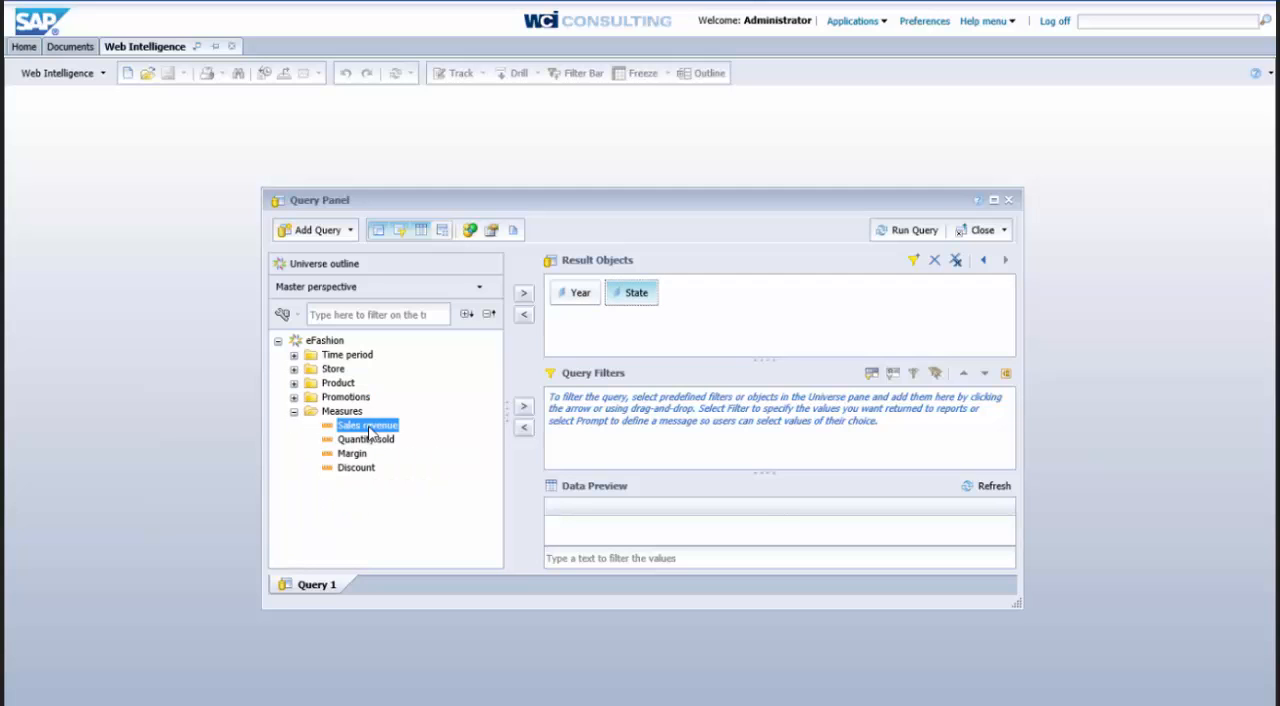
{"action": "left_click_drag", "start_coordinate": [368, 424], "coordinate": [708, 292]}
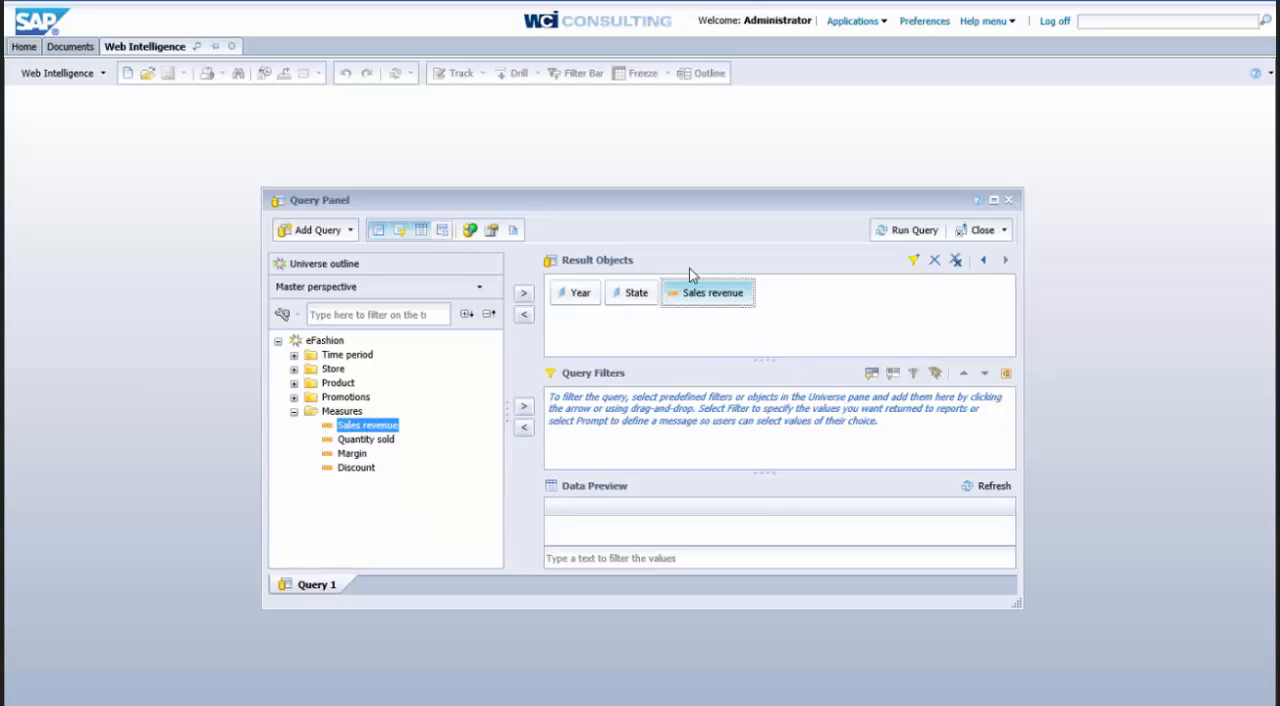
{"action": "mouse_move", "coordinate": [792, 292]}
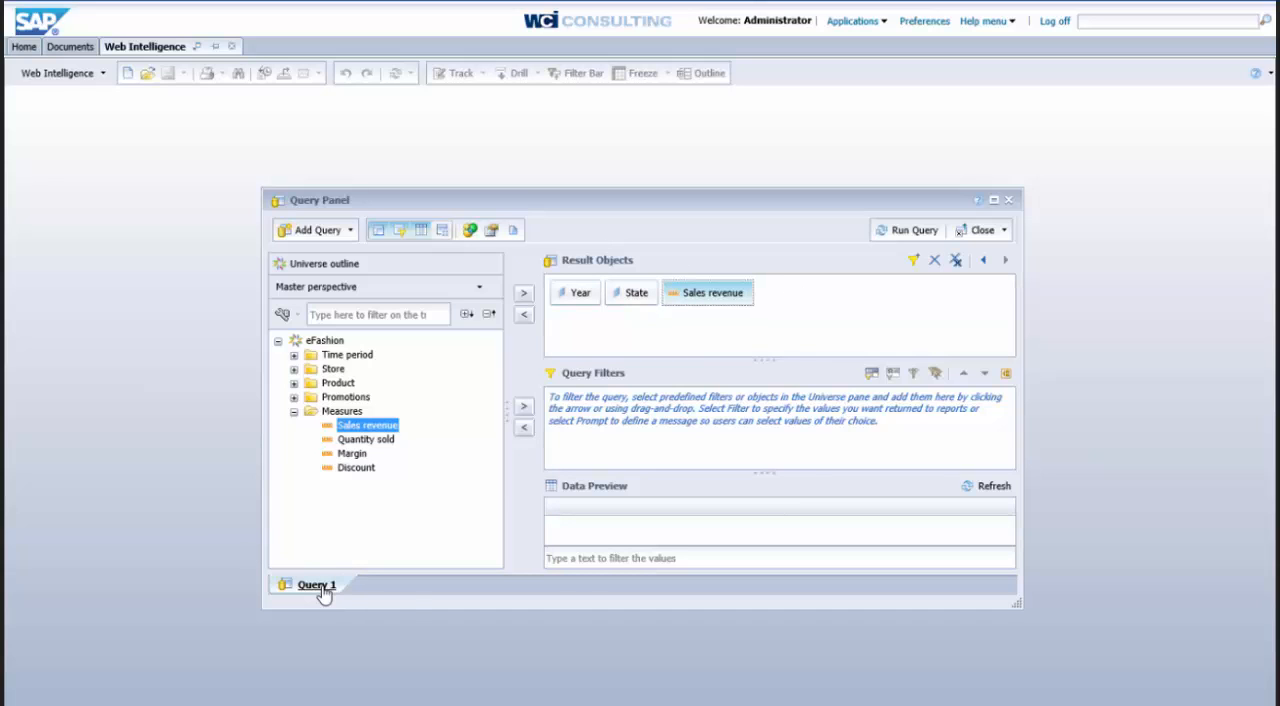
- Rename Query 1 to 'Revenue' and confirm the new name
{"action": "double_click", "coordinate": [316, 584]}
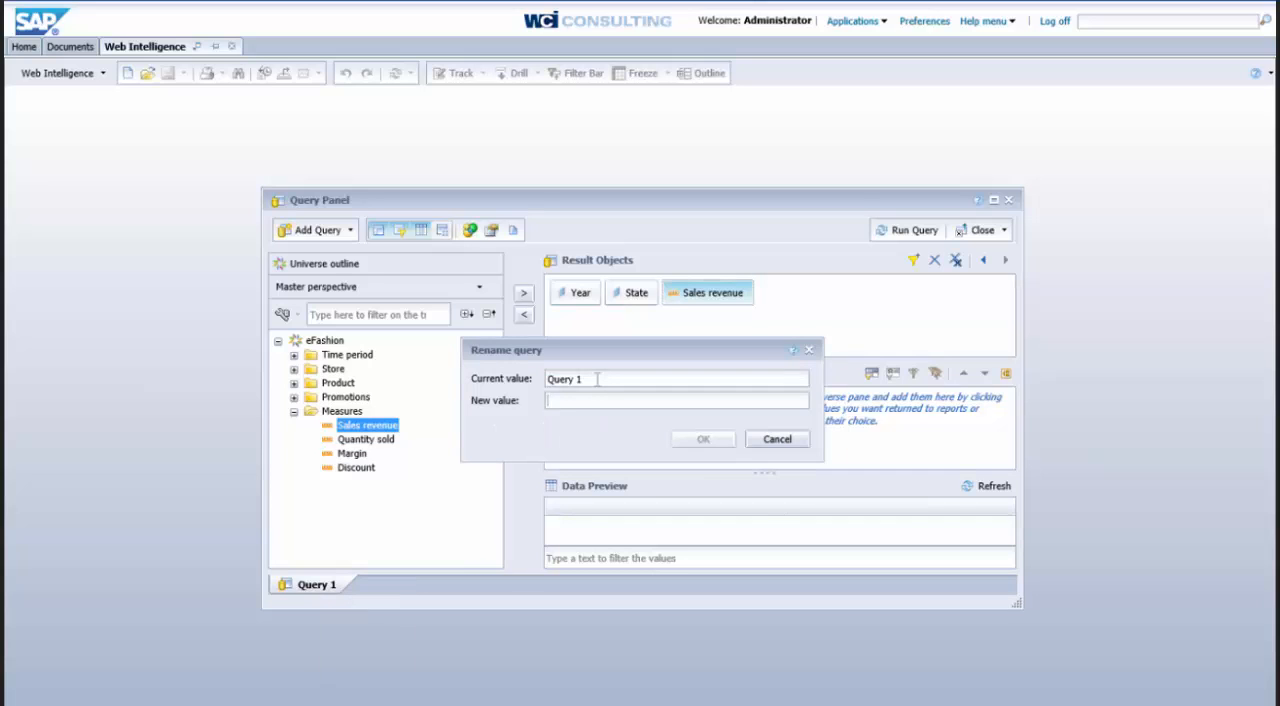
{"action": "type", "text": "Revenue"}
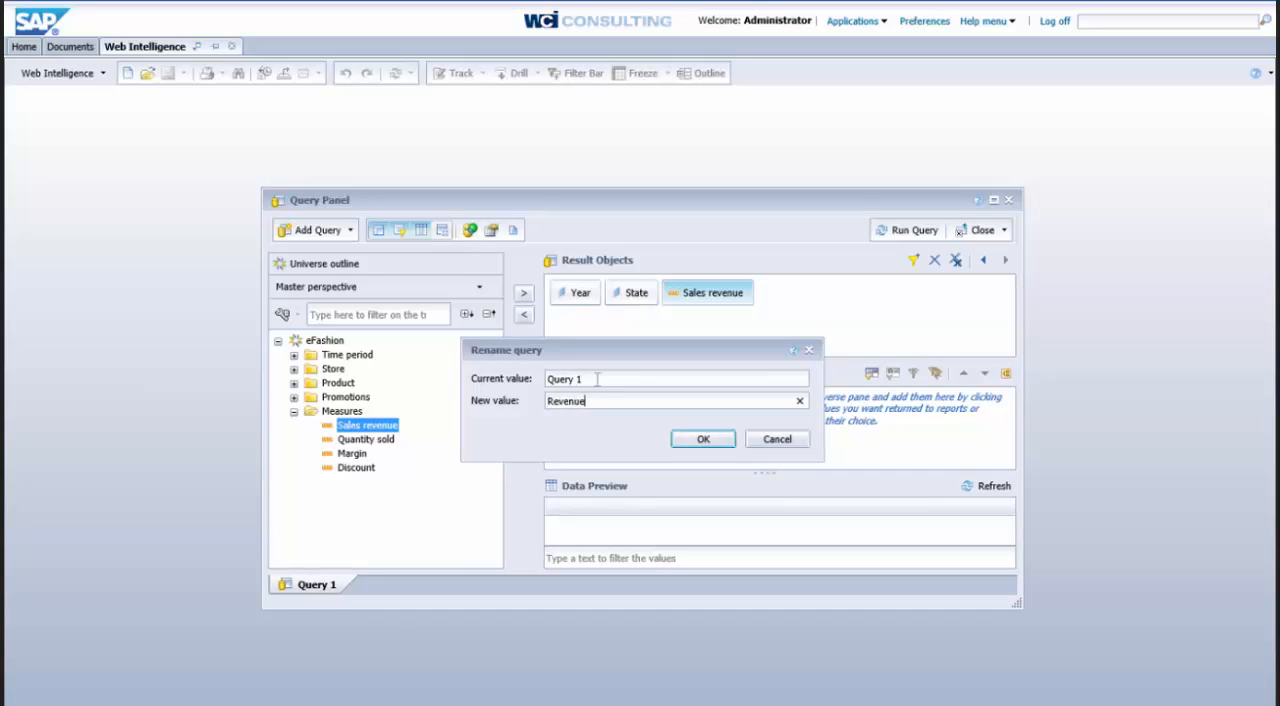
{"action": "left_click", "coordinate": [702, 440]}
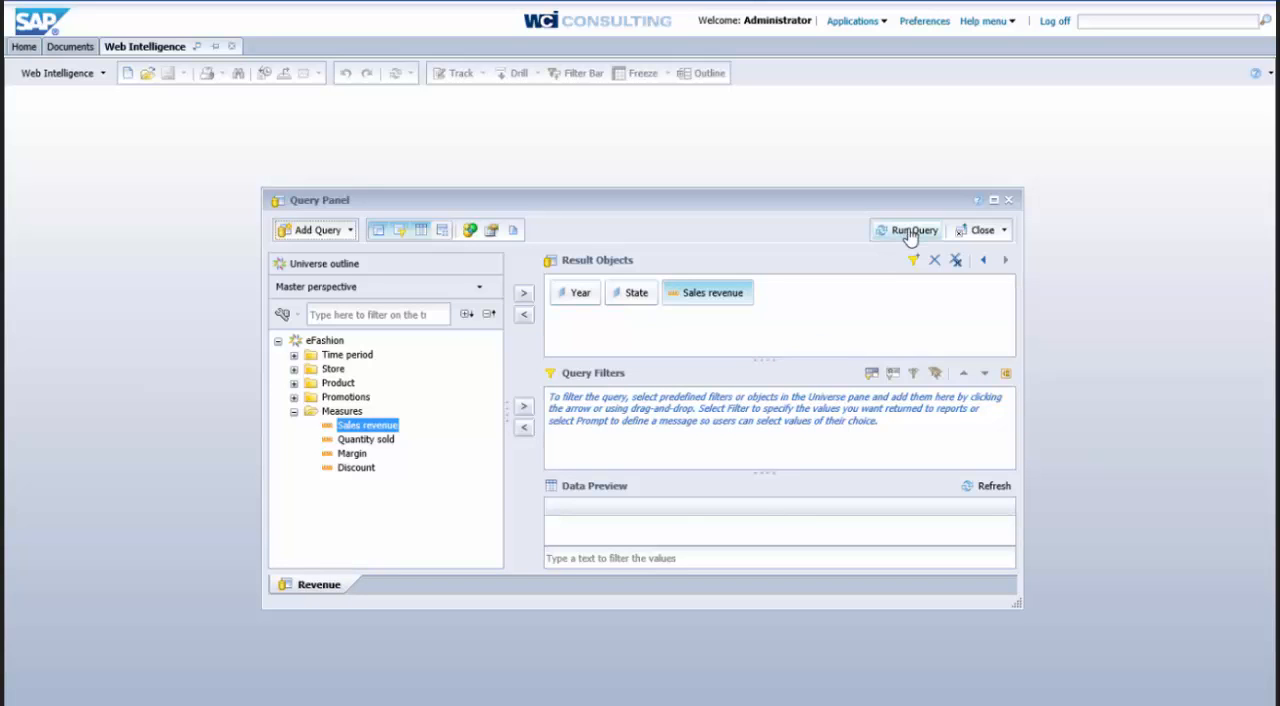
- Run the Revenue query to load its sales revenue by year and state into Report 1
{"action": "left_click", "coordinate": [912, 230]}
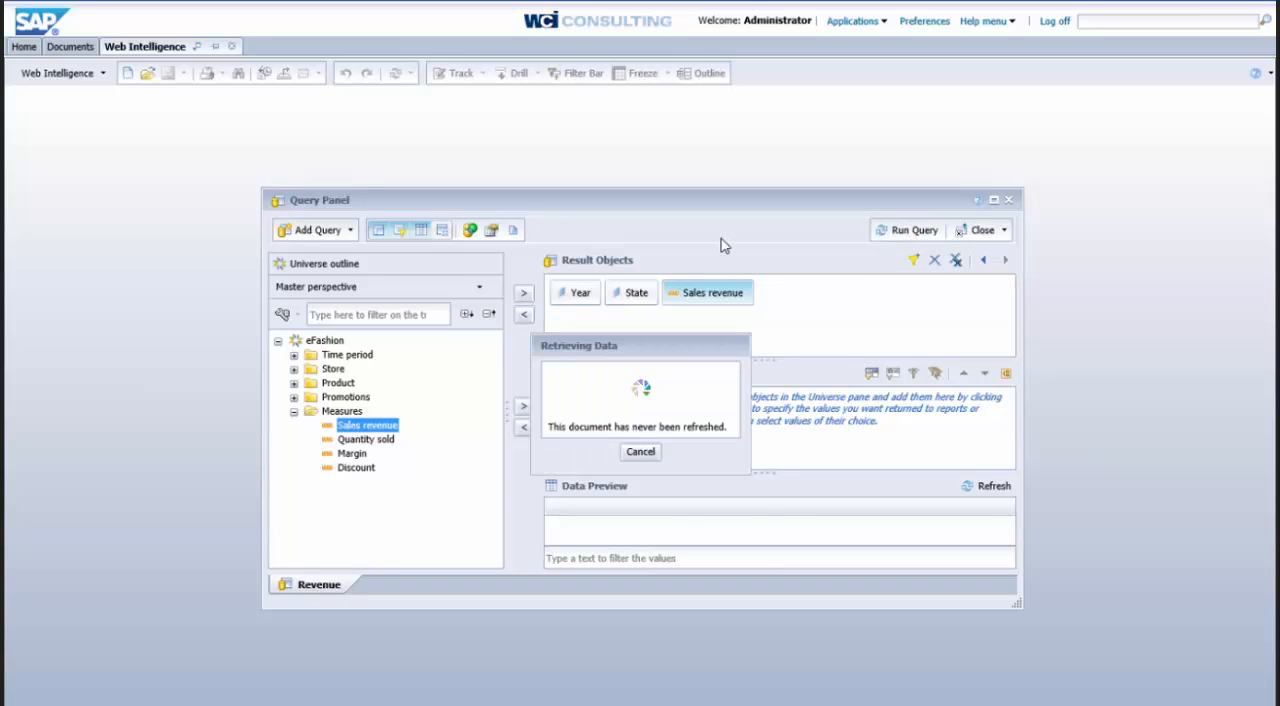
{"action": "left_click", "coordinate": [906, 230]}
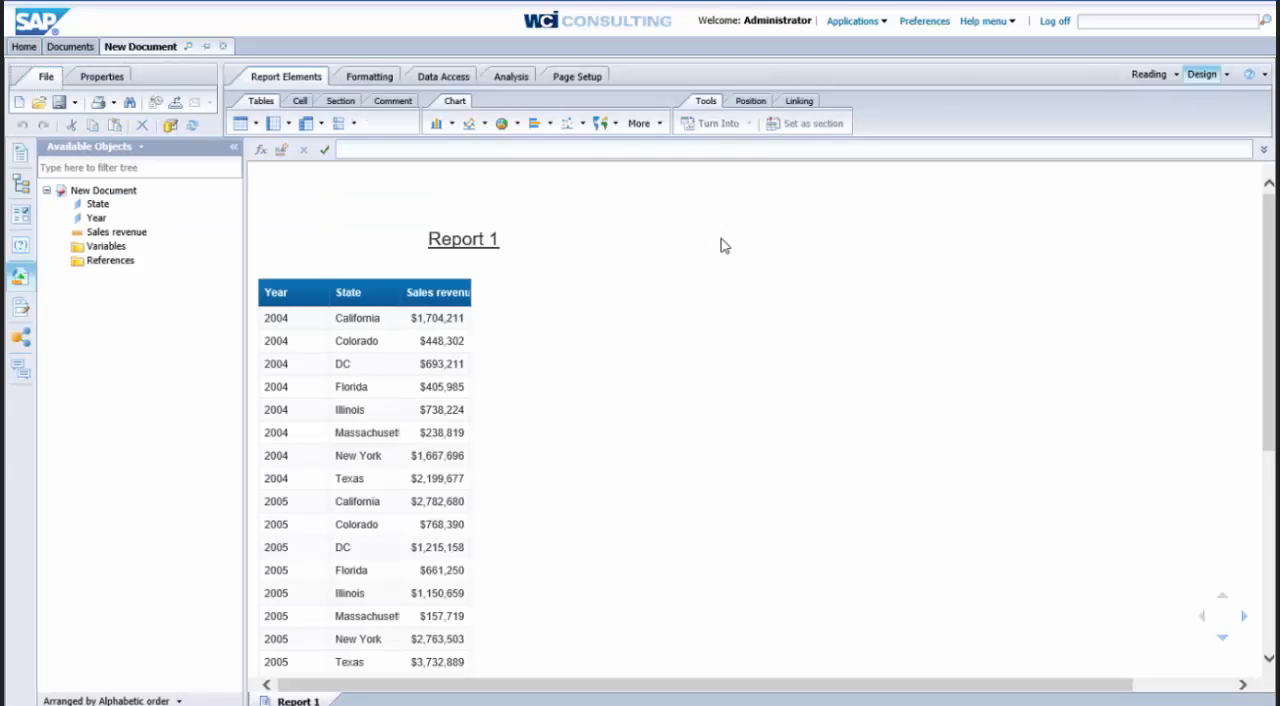
{"action": "left_click", "coordinate": [436, 318]}
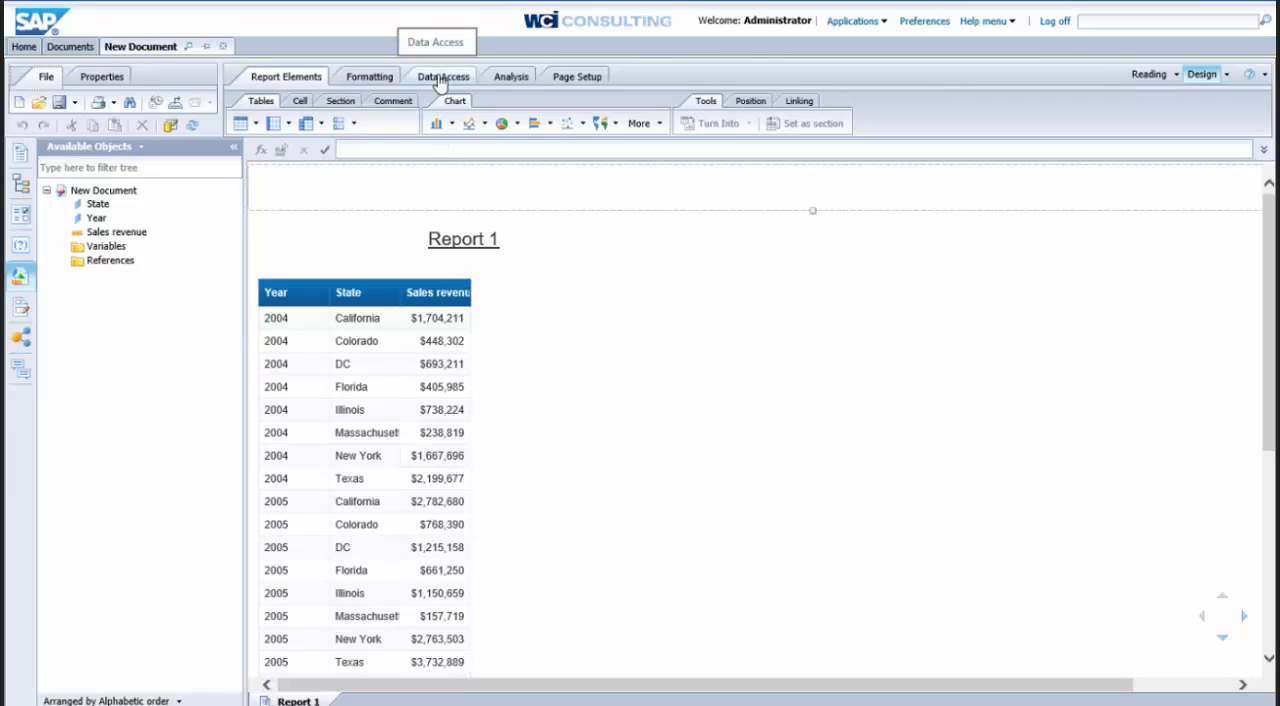
- Add a second query from Data Access, confirming eFashion as its universe
{"action": "left_click", "coordinate": [442, 76]}
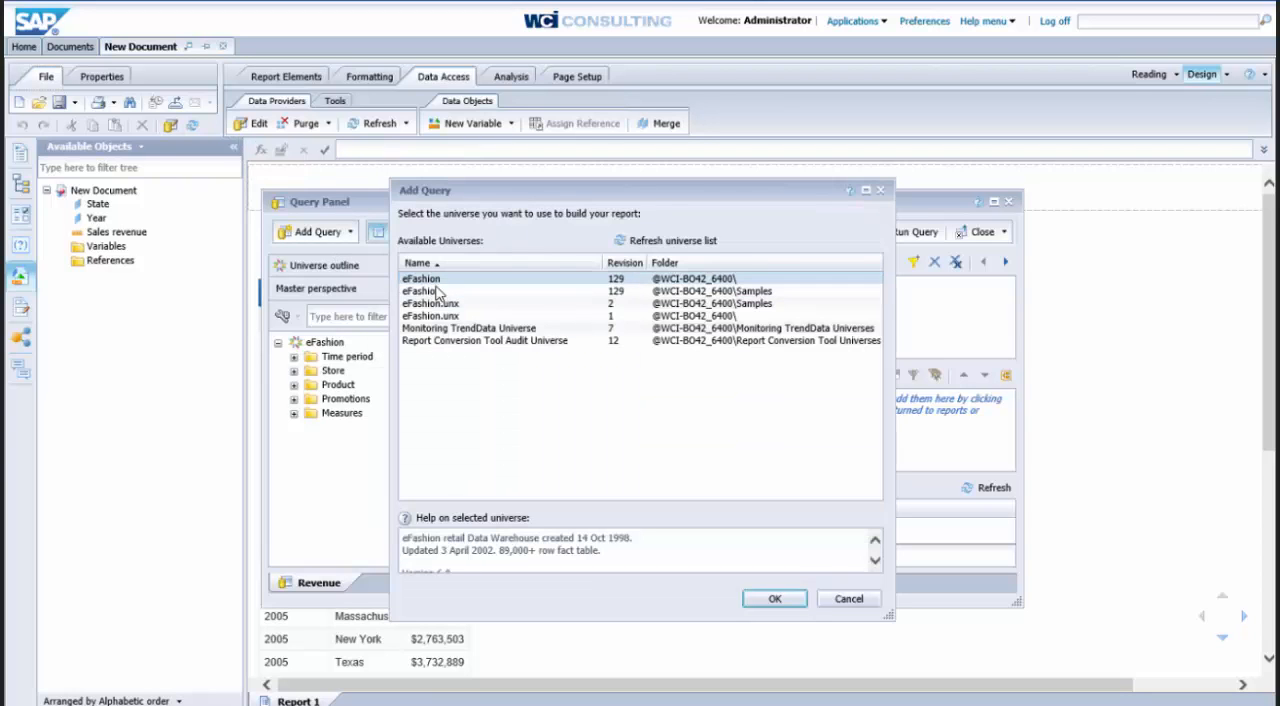
{"action": "left_click", "coordinate": [774, 598]}
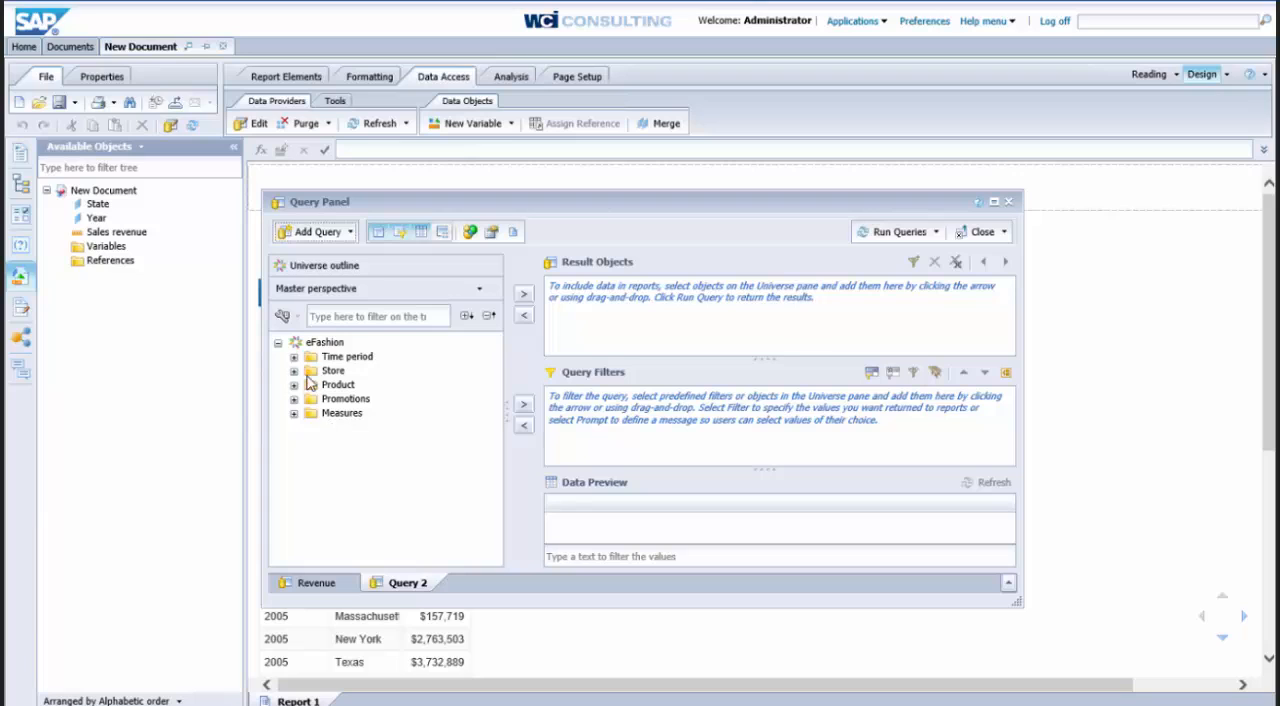
- Add Year, State and Quantity sold as result objects of Query 2
{"action": "left_click", "coordinate": [294, 356]}
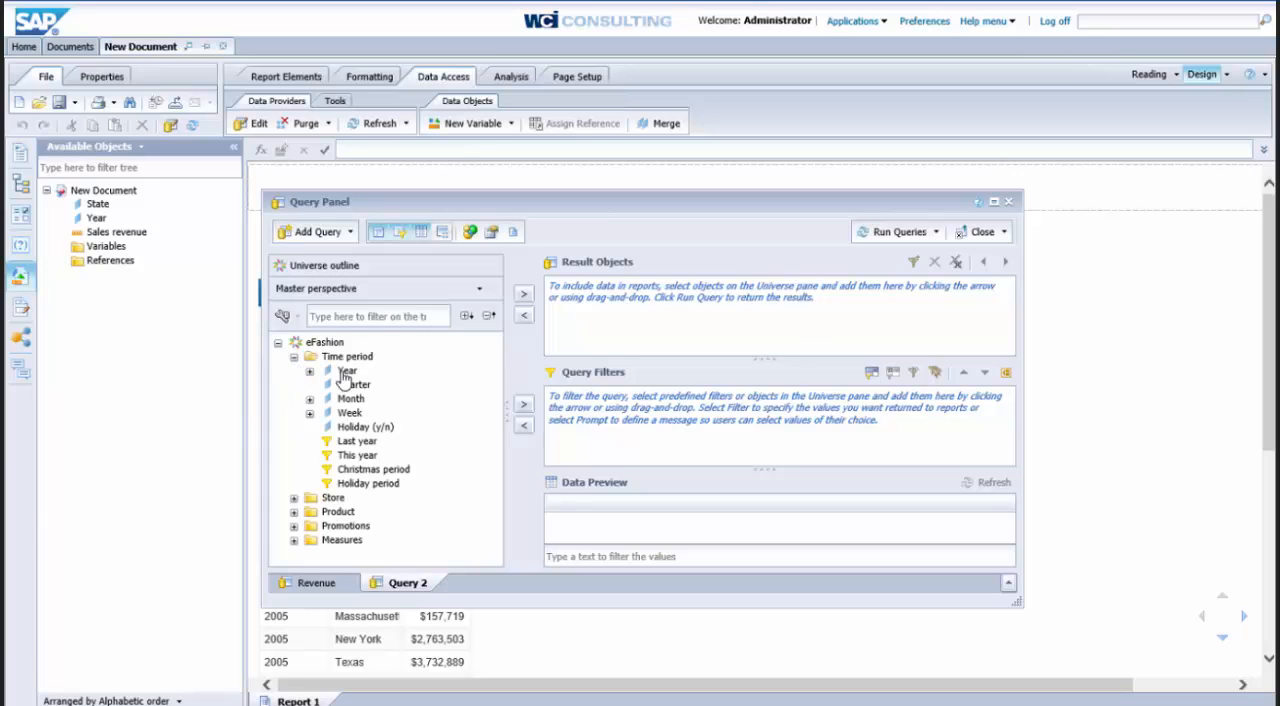
{"action": "double_click", "coordinate": [348, 370]}
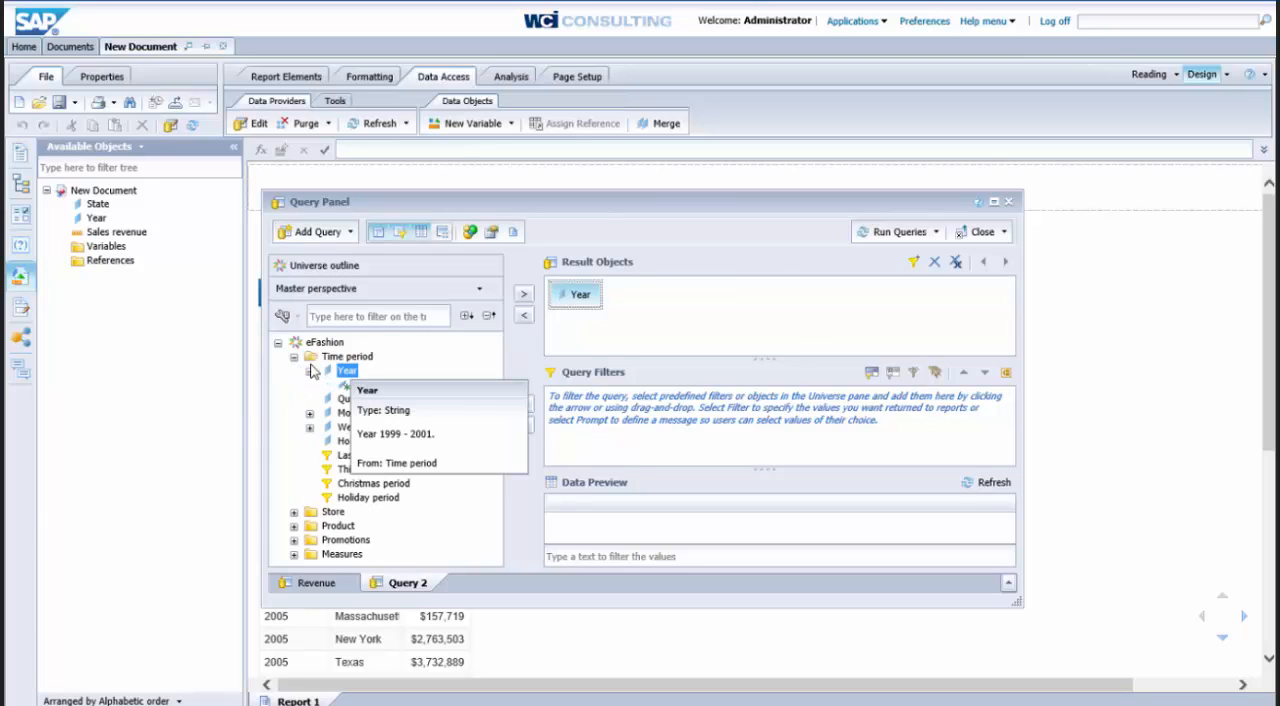
{"action": "left_click", "coordinate": [294, 370]}
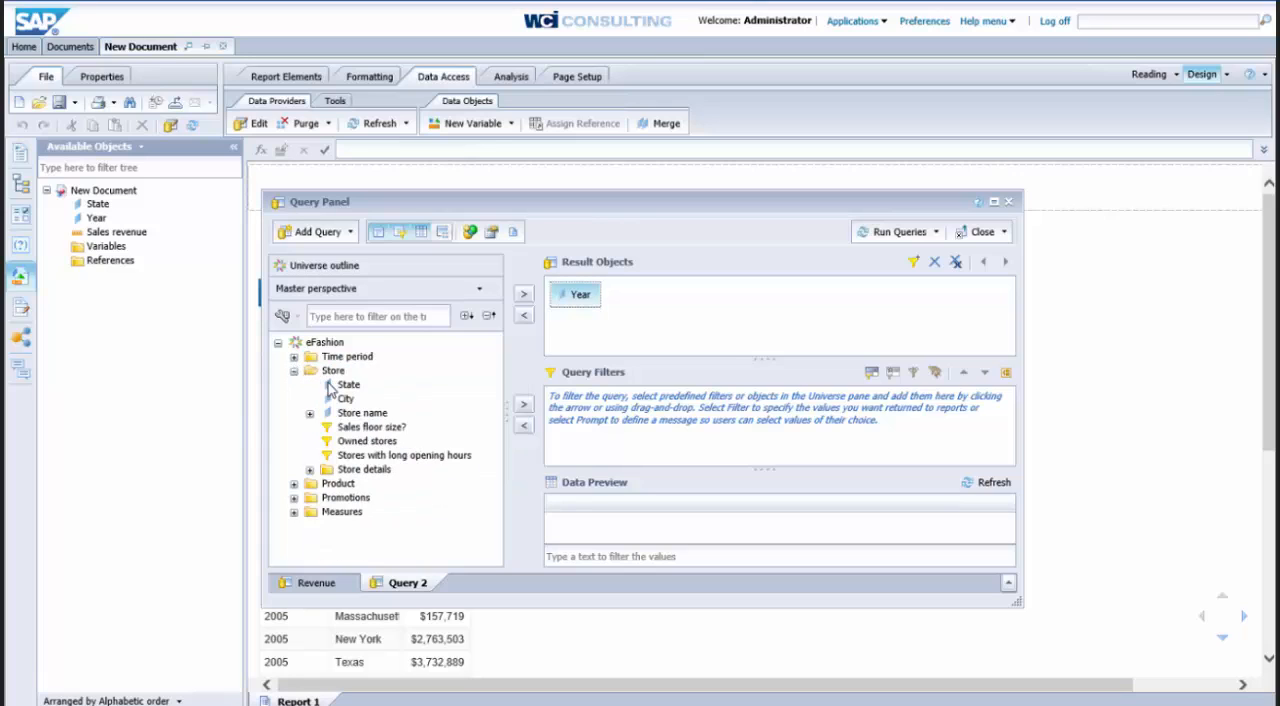
{"action": "double_click", "coordinate": [348, 384]}
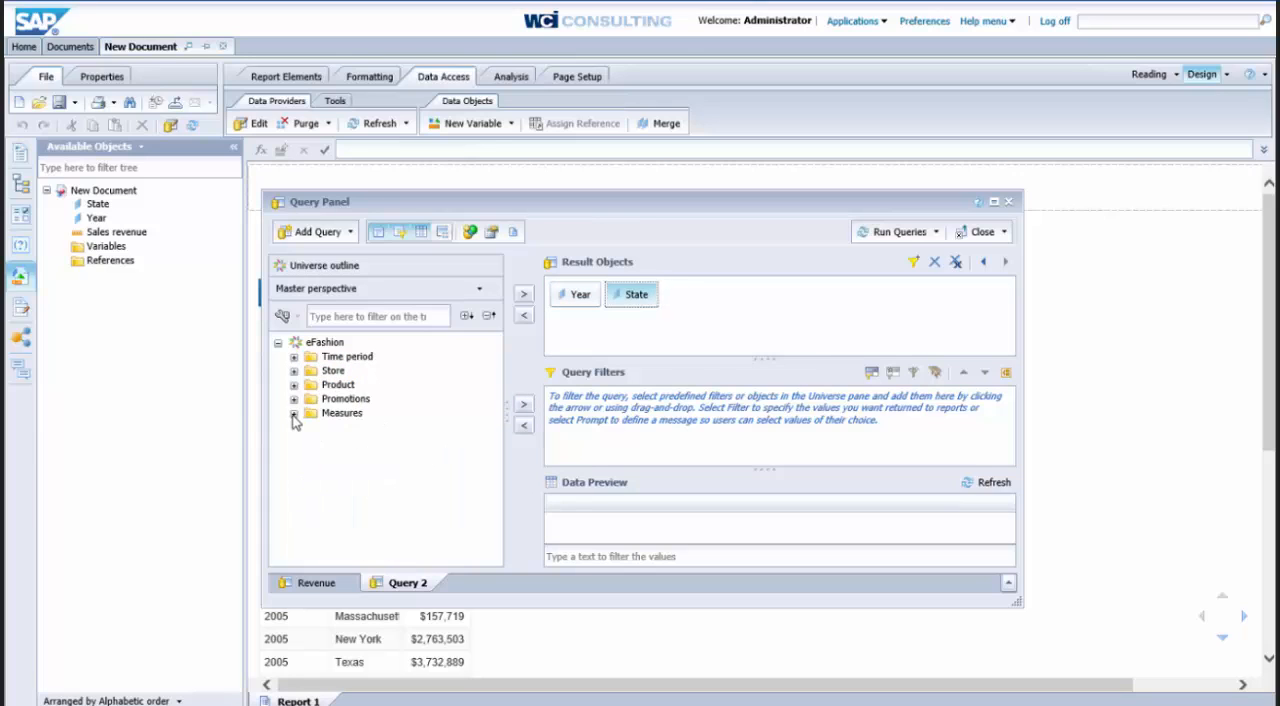
{"action": "left_click", "coordinate": [294, 412]}
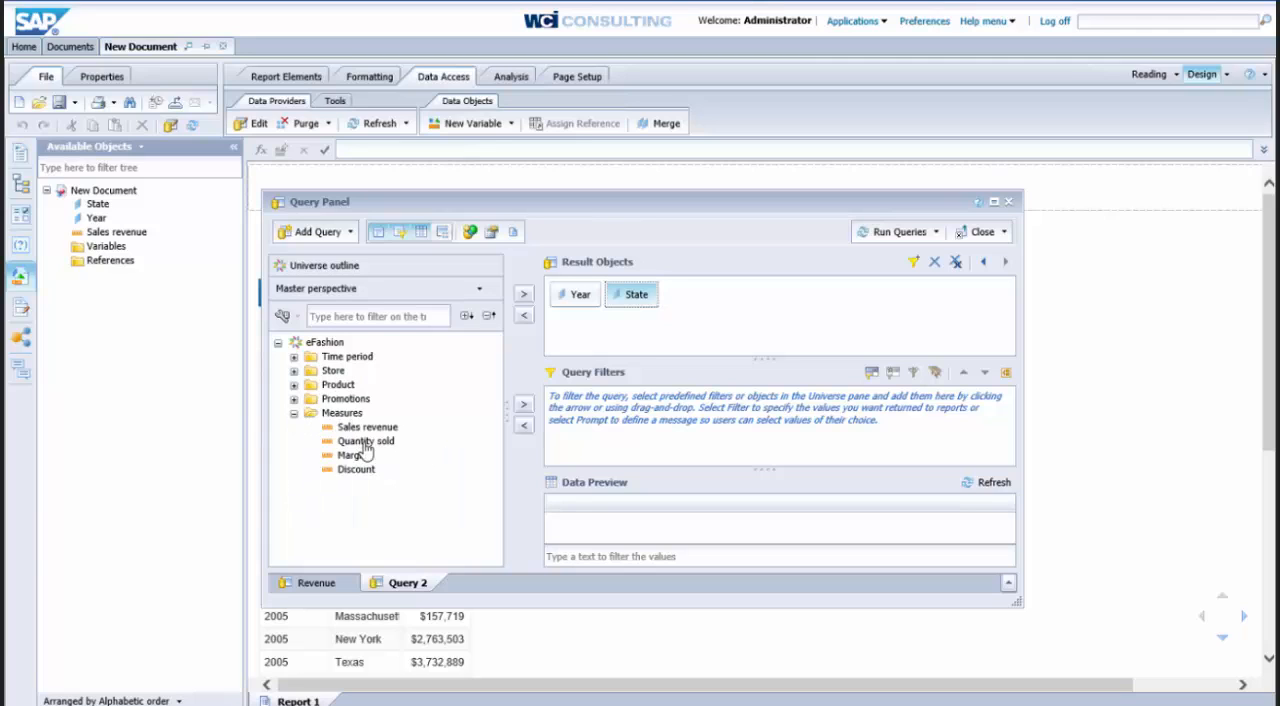
{"action": "double_click", "coordinate": [364, 440]}
{"action": "type", "text": "Quantity"}
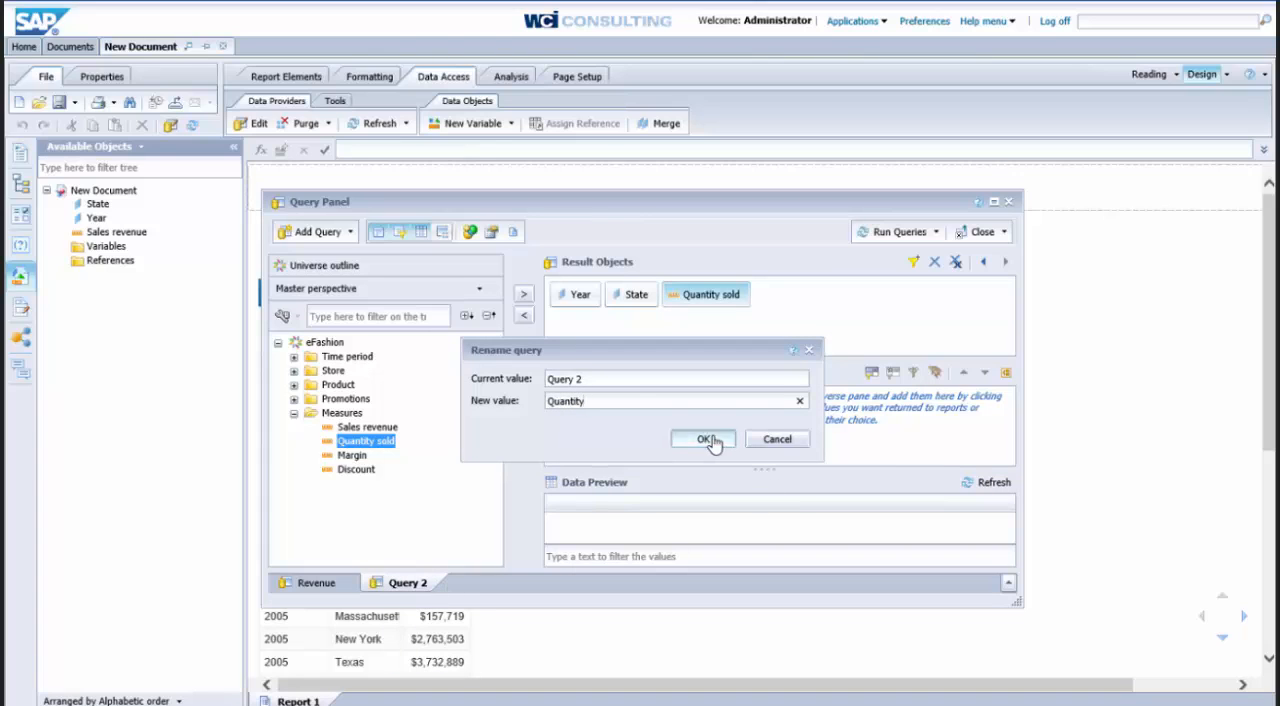
- Confirm the query name 'Quantity' and run the queries
{"action": "left_click", "coordinate": [704, 440]}
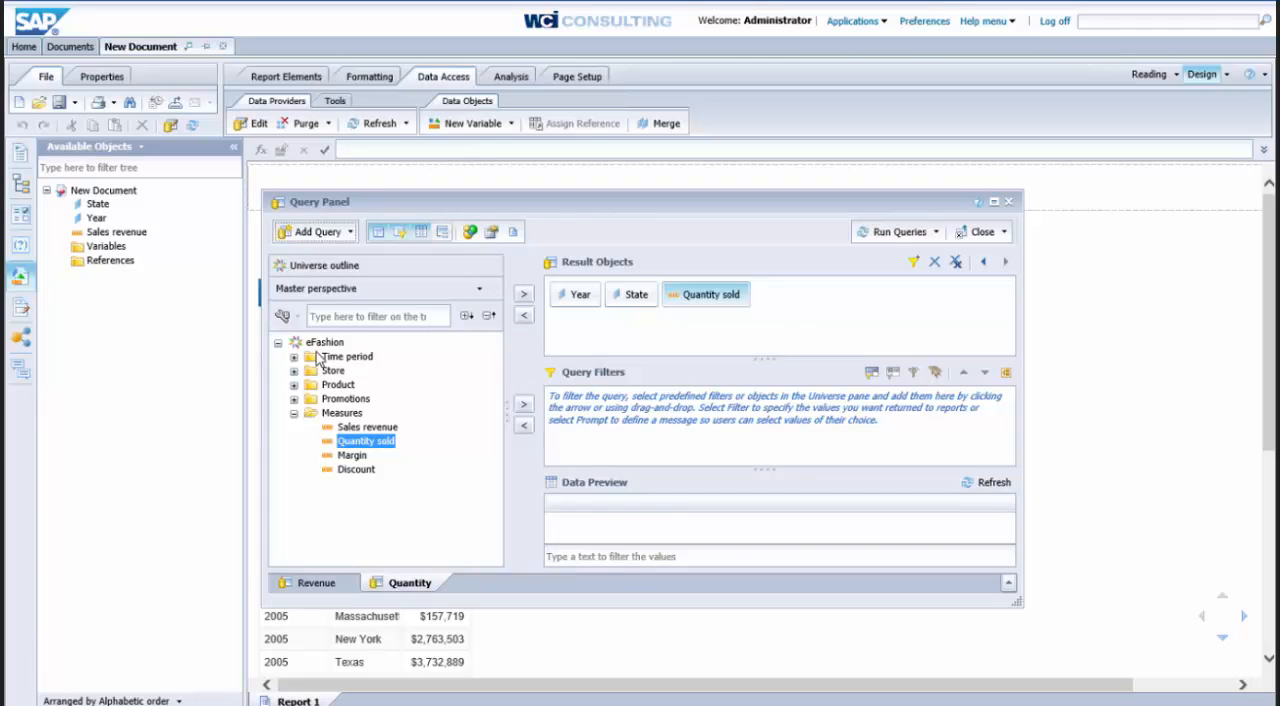
{"action": "mouse_move", "coordinate": [896, 232]}
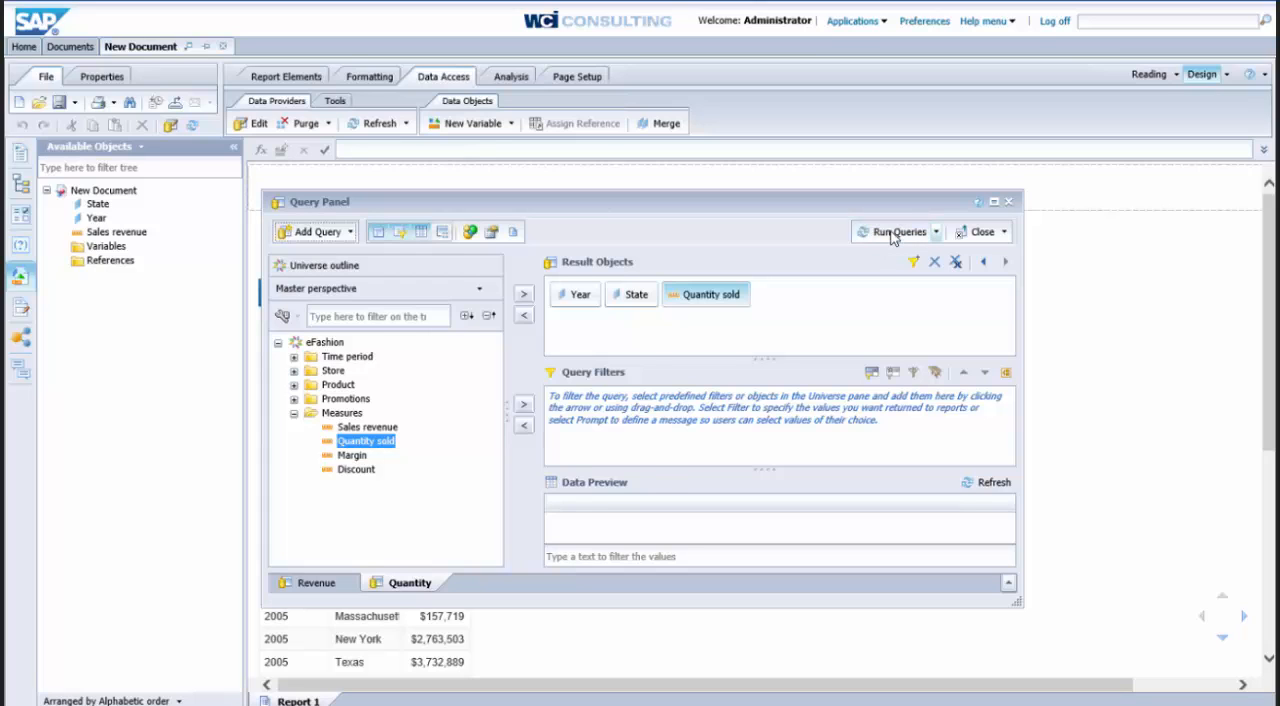
{"action": "left_click", "coordinate": [900, 232]}
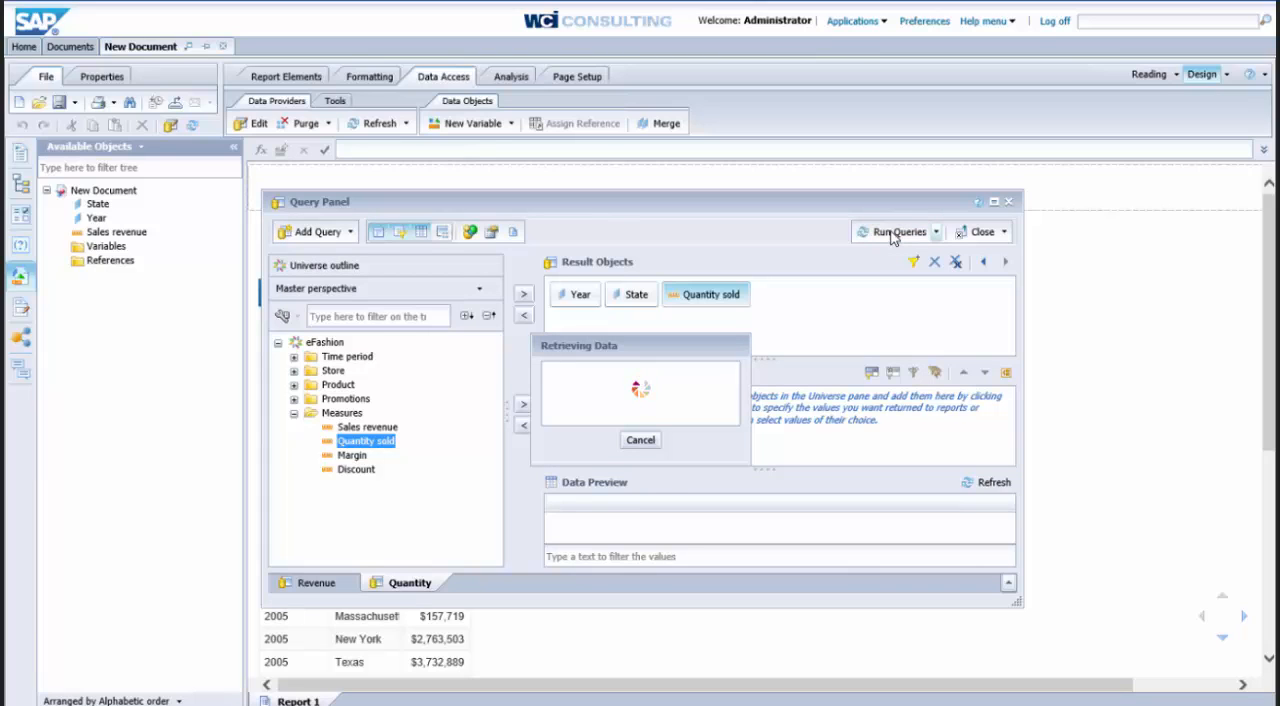
{"action": "left_click", "coordinate": [900, 232]}
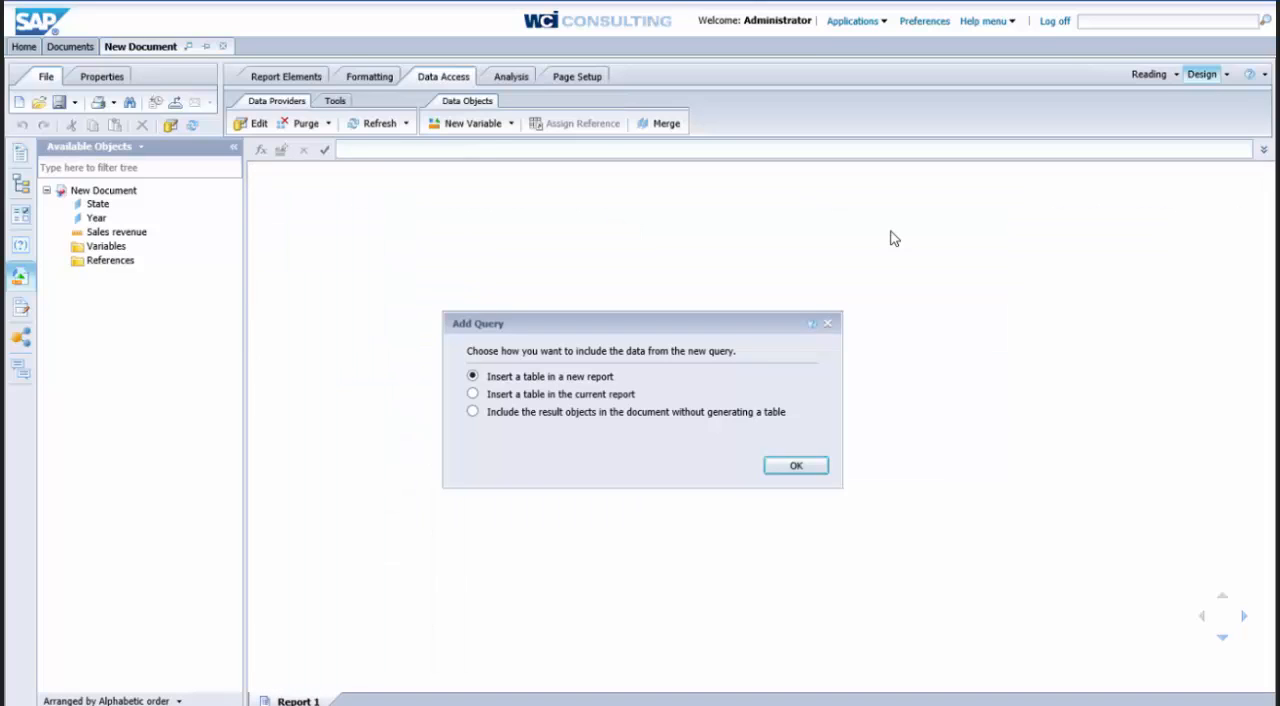
{"action": "mouse_move", "coordinate": [520, 428]}
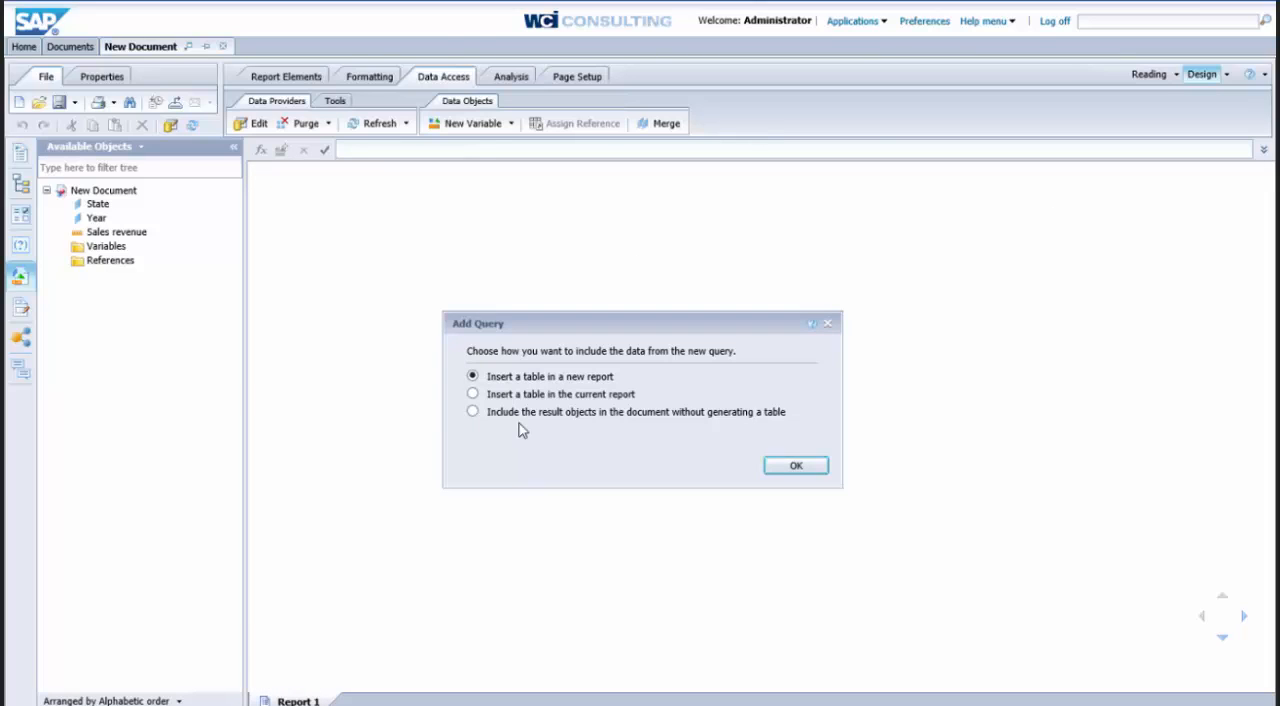
{"action": "mouse_move", "coordinate": [536, 388]}
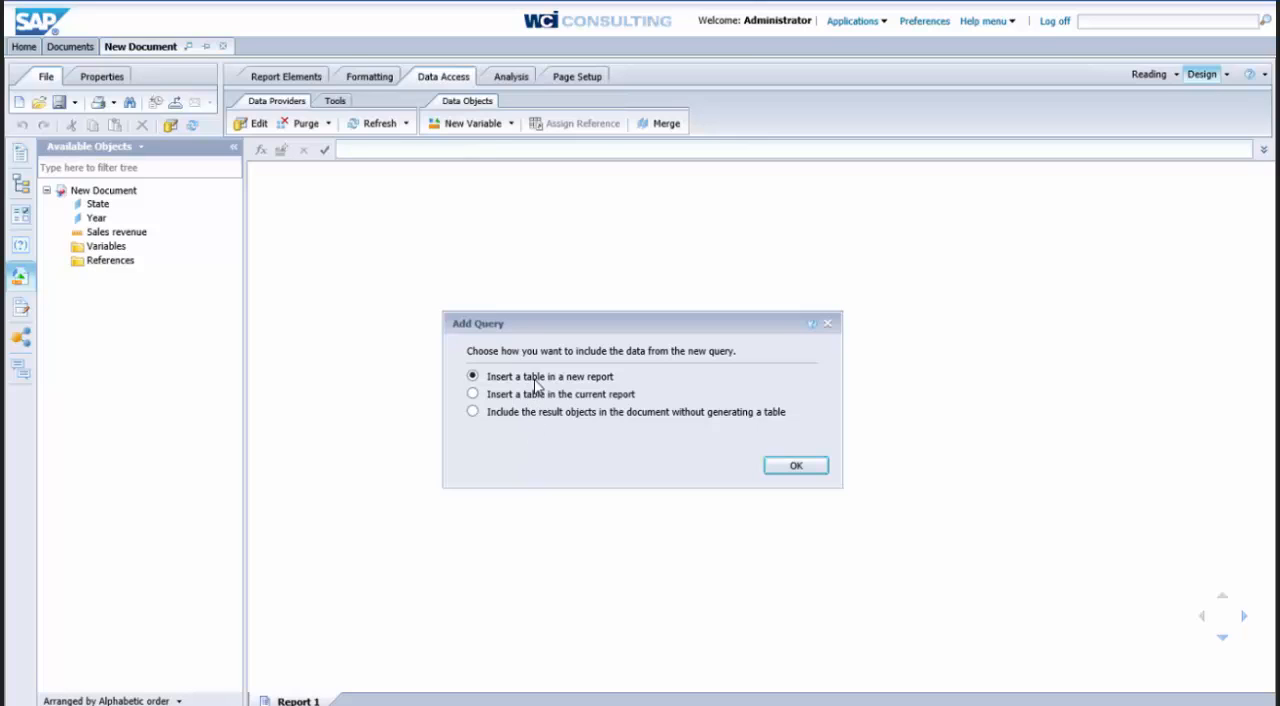
{"action": "mouse_move", "coordinate": [540, 380]}
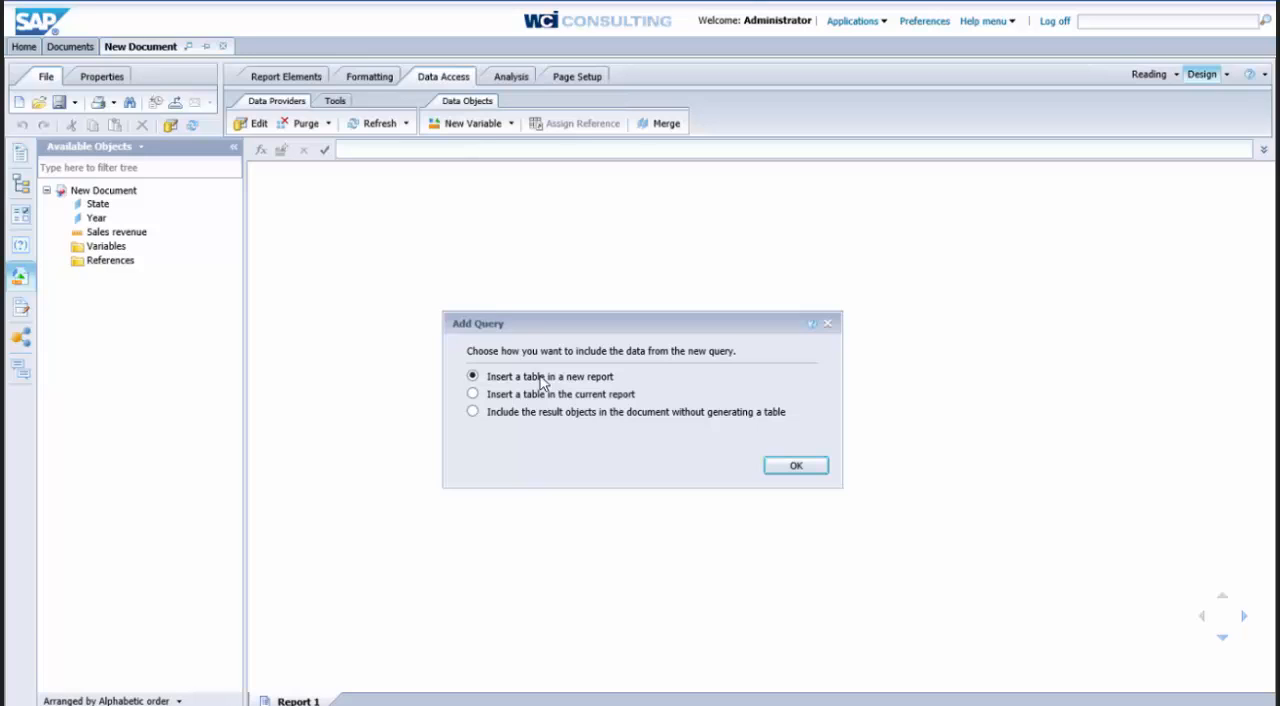
{"action": "mouse_move", "coordinate": [520, 388]}
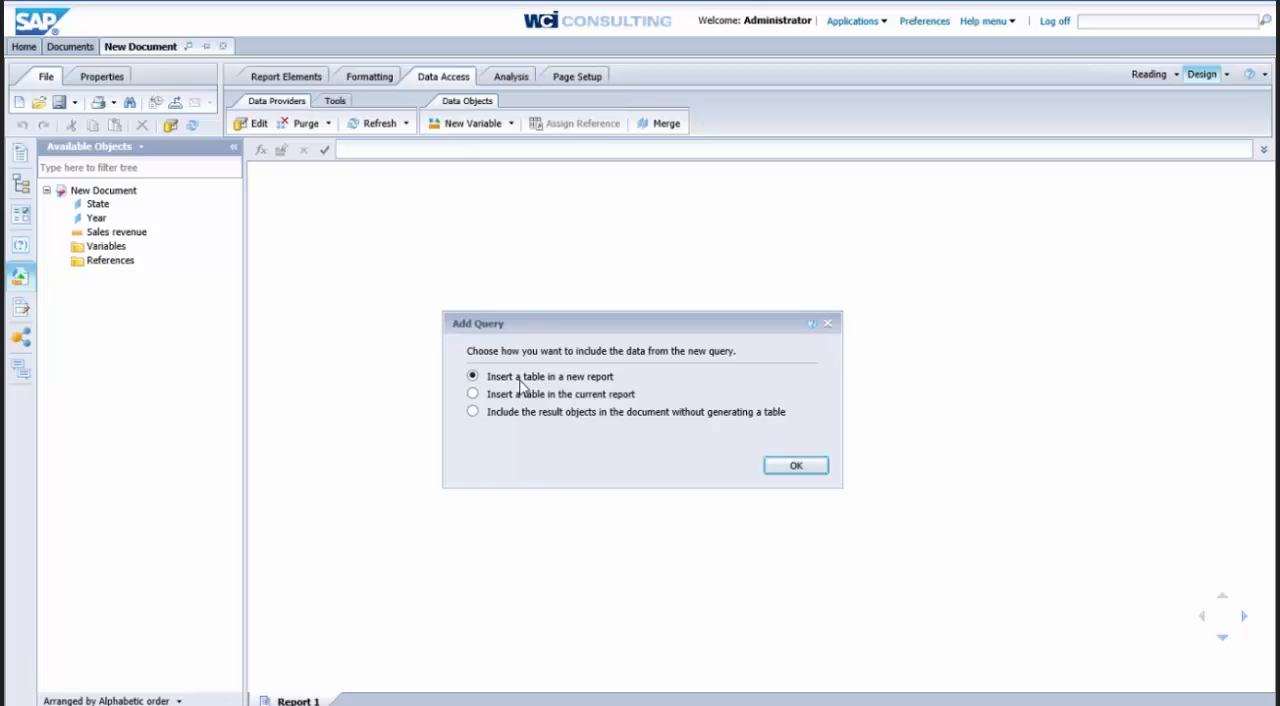
- Choose to insert the Quantity data as a table in the current report and confirm
{"action": "left_click", "coordinate": [472, 392]}
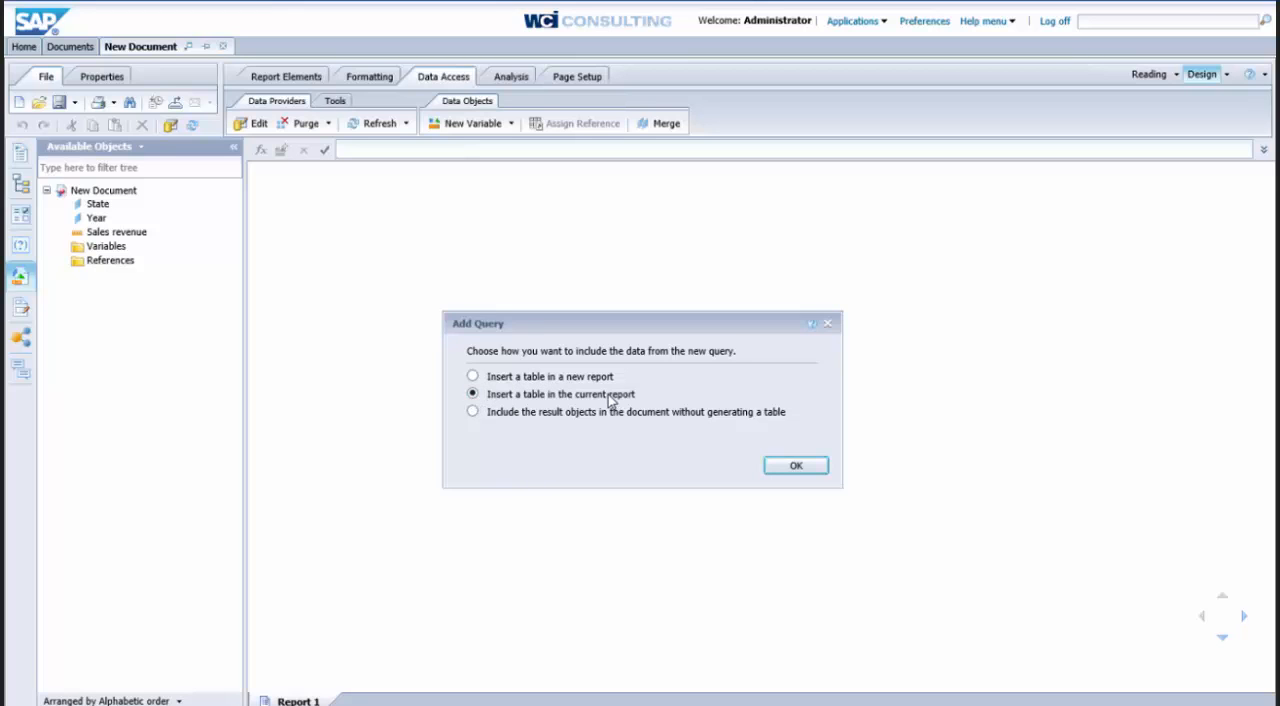
{"action": "left_click", "coordinate": [796, 464]}
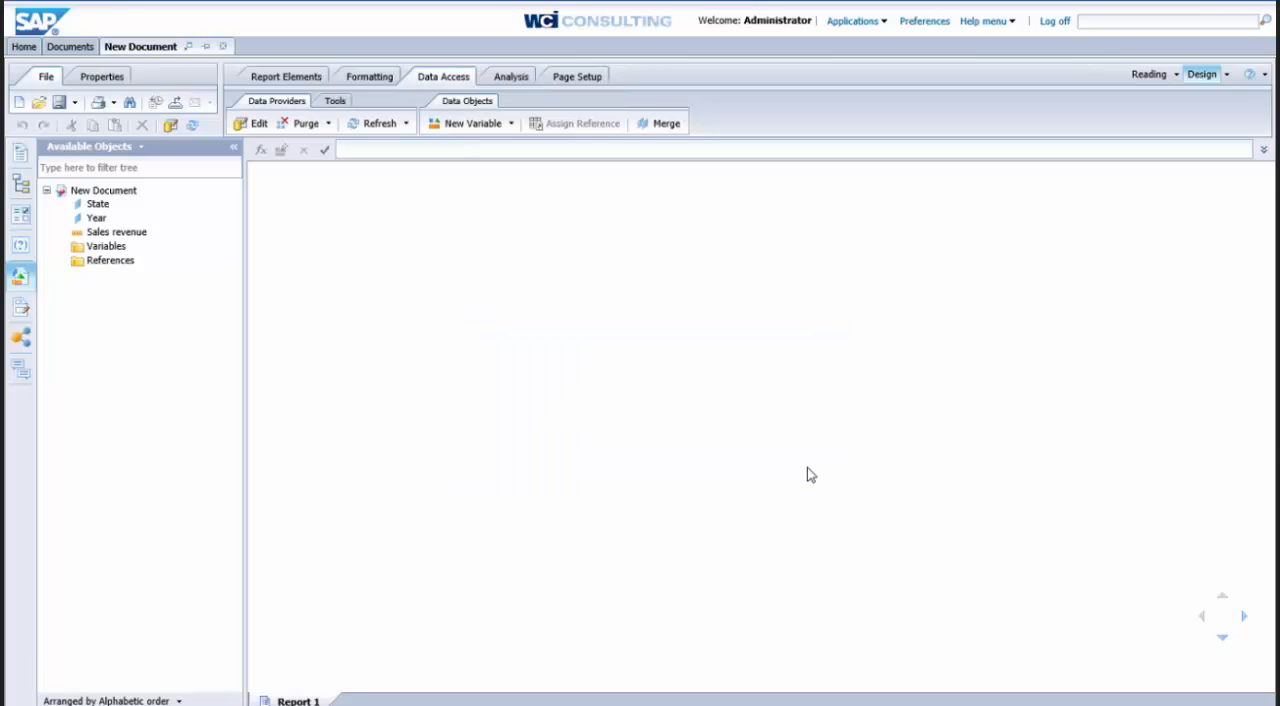
- Drag Quantity sold into the table right of Sales revenue, then select State under Revenue
{"action": "left_click", "coordinate": [380, 124]}
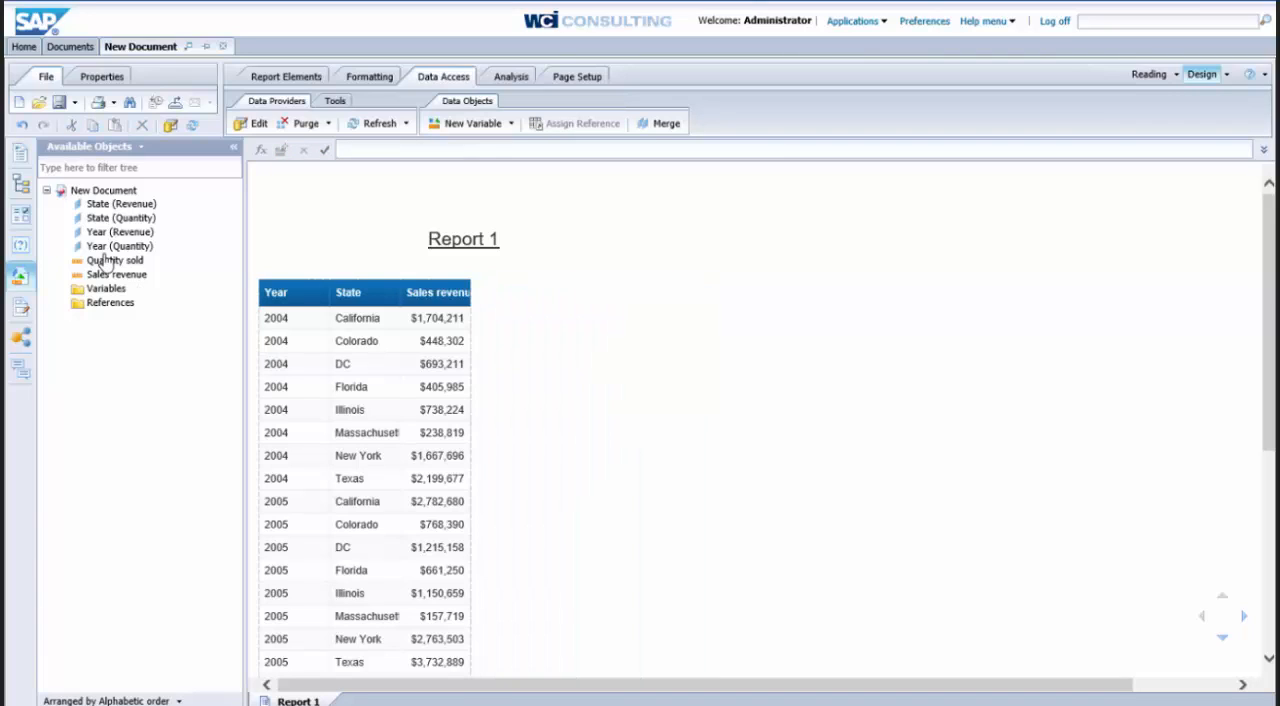
{"action": "left_click", "coordinate": [116, 260]}
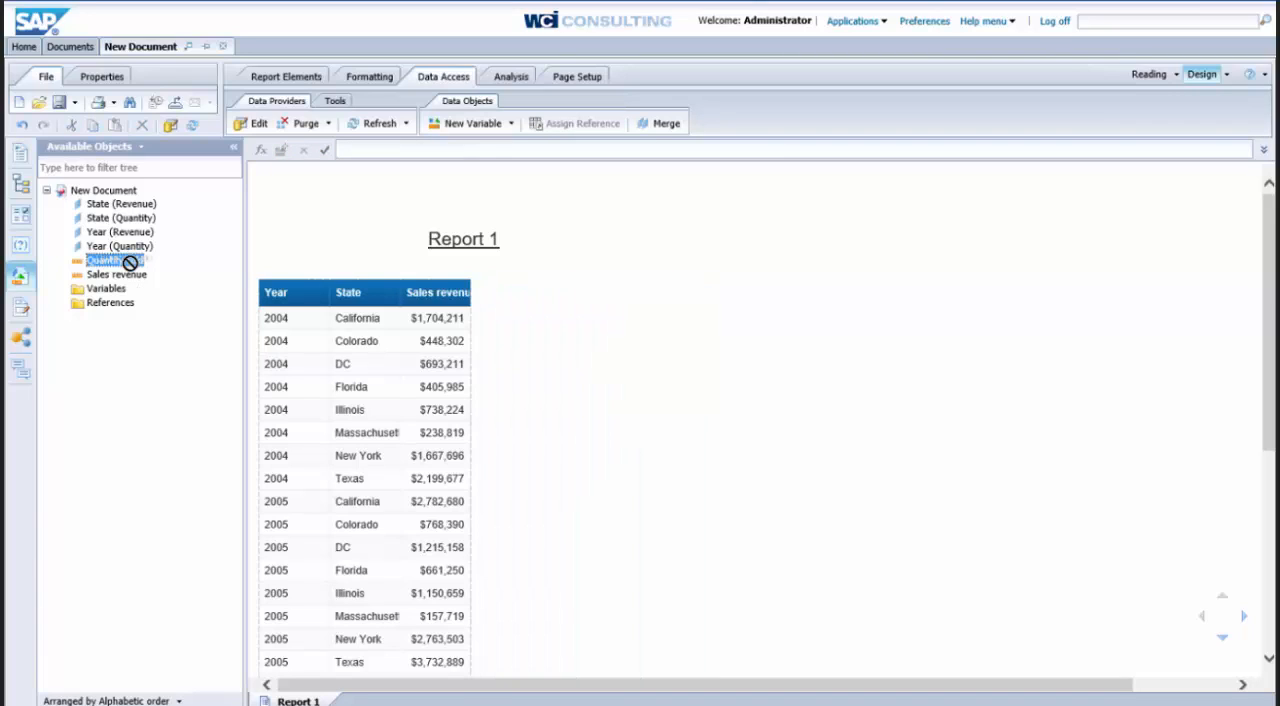
{"action": "left_click_drag", "start_coordinate": [112, 260], "coordinate": [450, 292]}
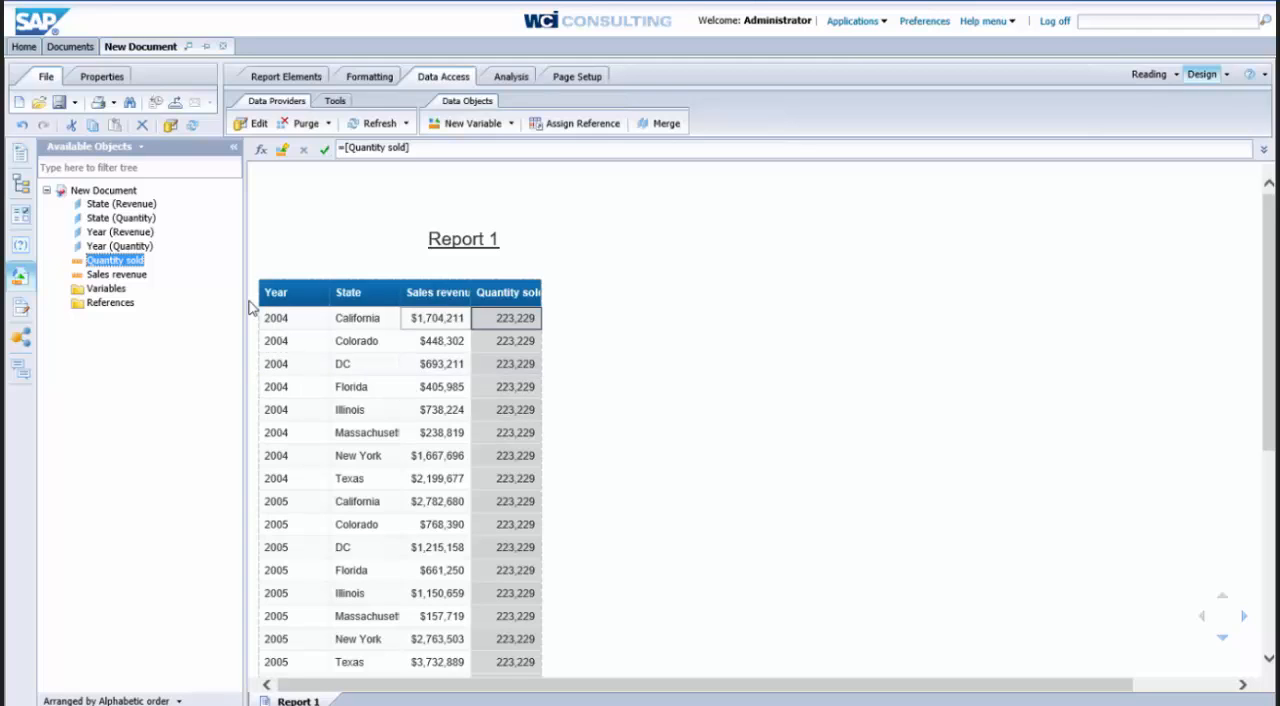
{"action": "left_click", "coordinate": [120, 204]}
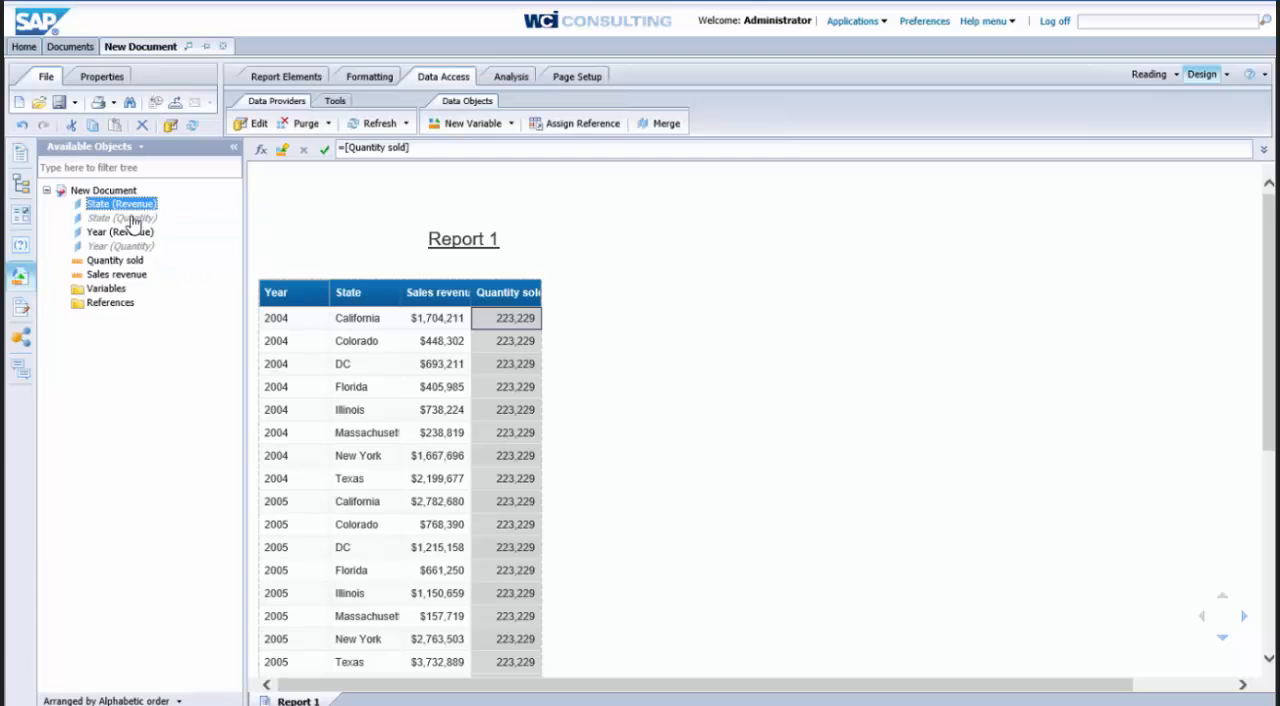
{"action": "left_click", "coordinate": [104, 190]}
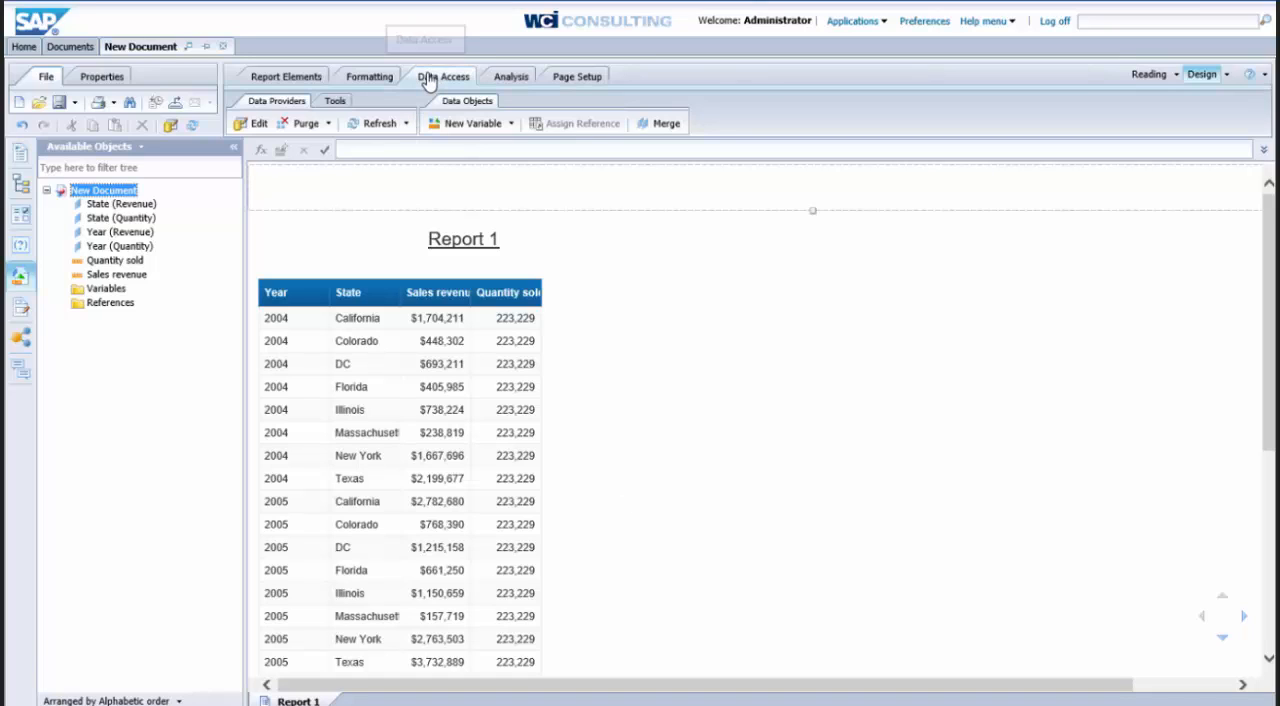
{"action": "mouse_move", "coordinate": [442, 76]}
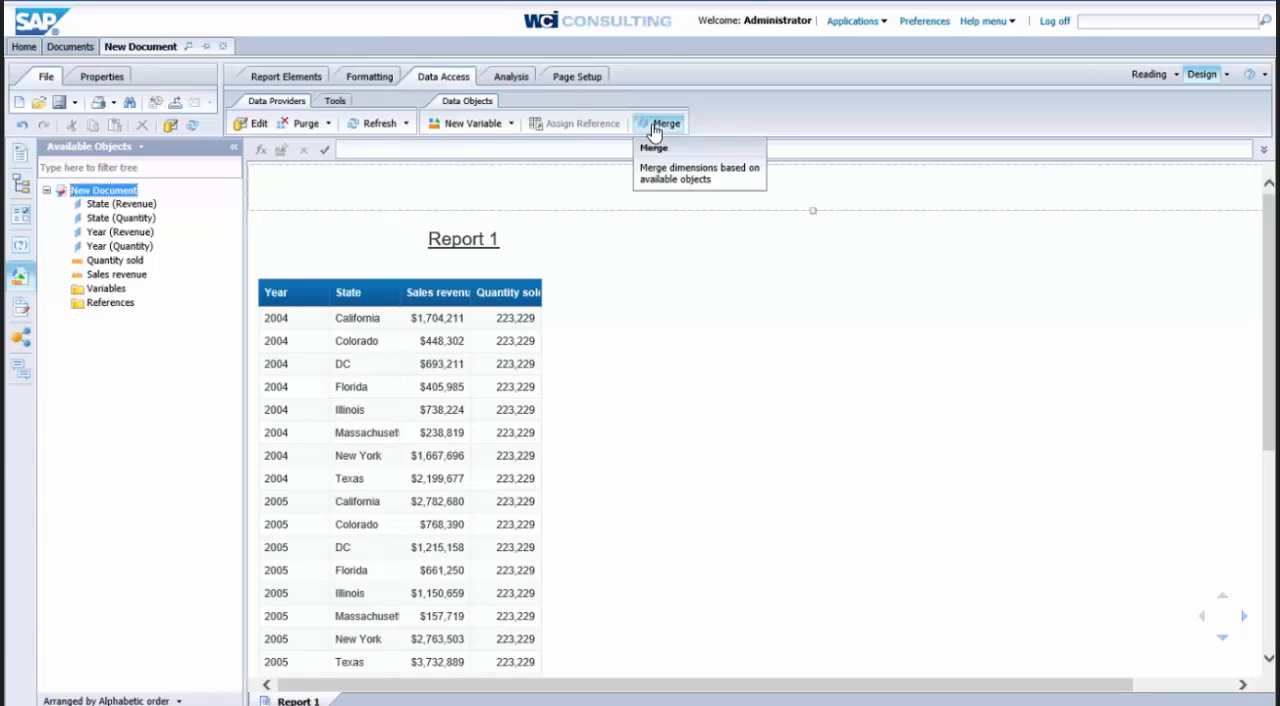
- Merge Year from the Revenue query with Year from the Quantity query
{"action": "left_click", "coordinate": [664, 124]}
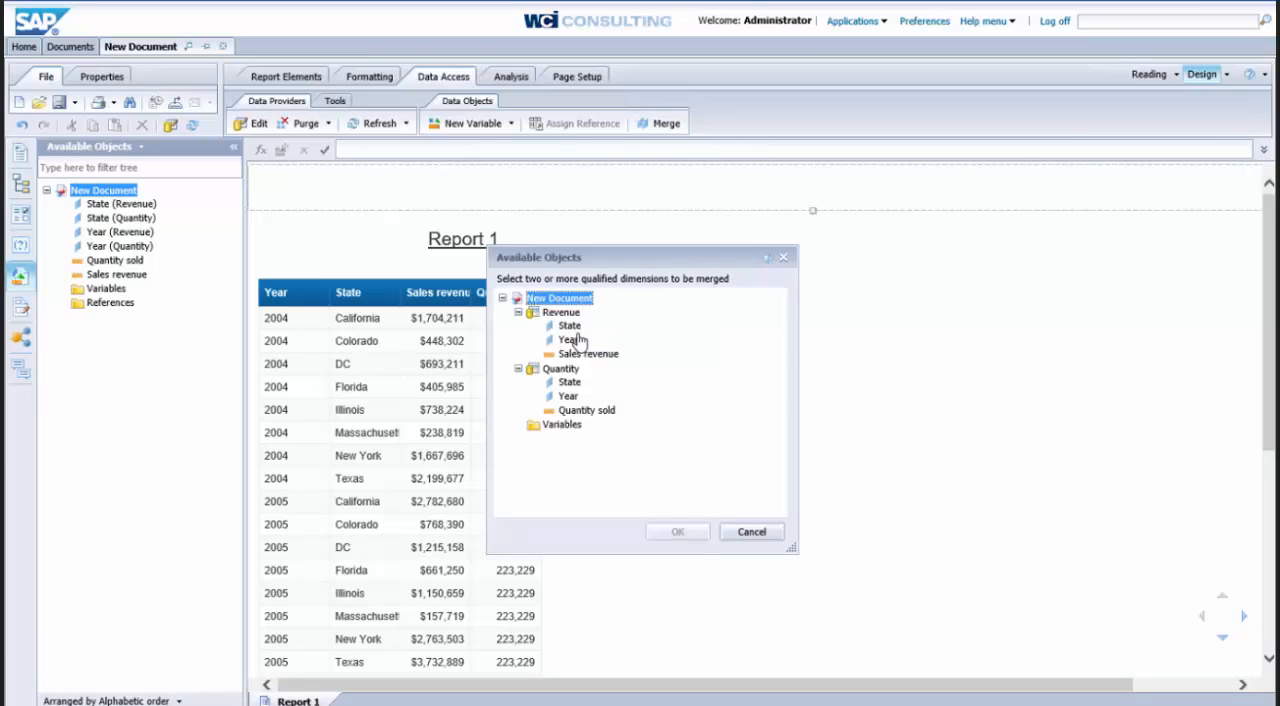
{"action": "left_click", "coordinate": [568, 340]}
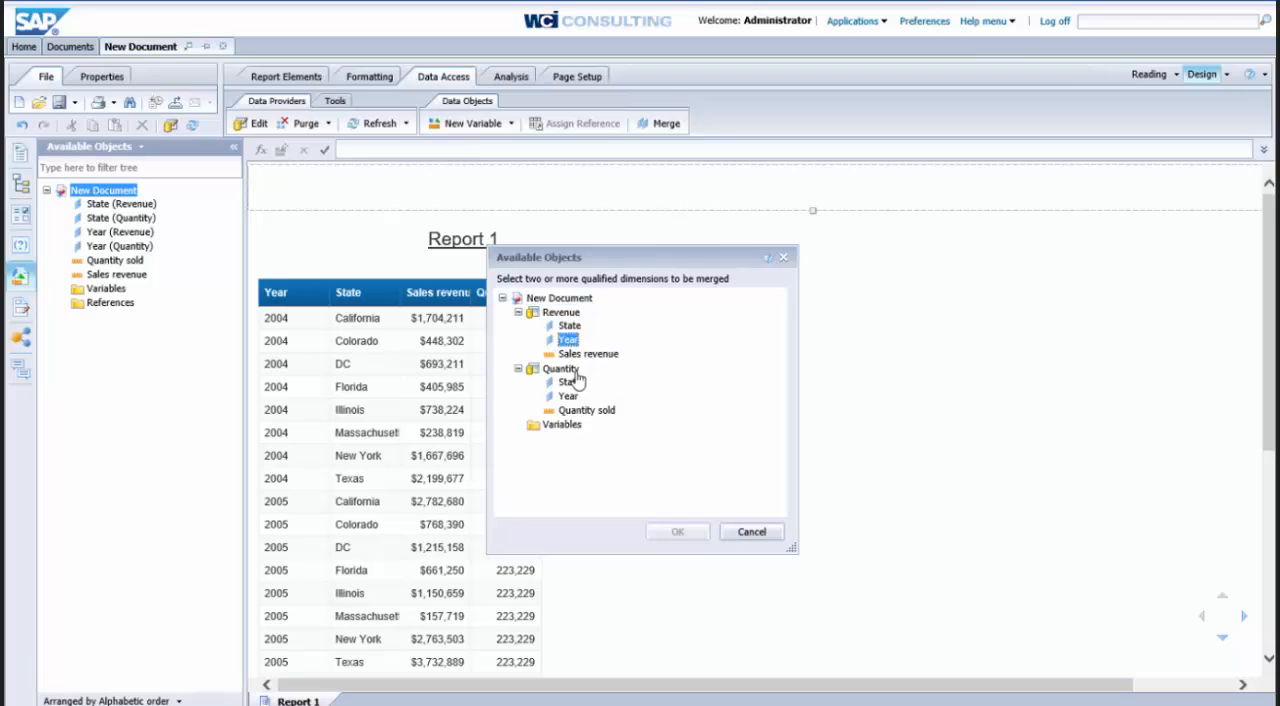
{"action": "left_click", "coordinate": [568, 396]}
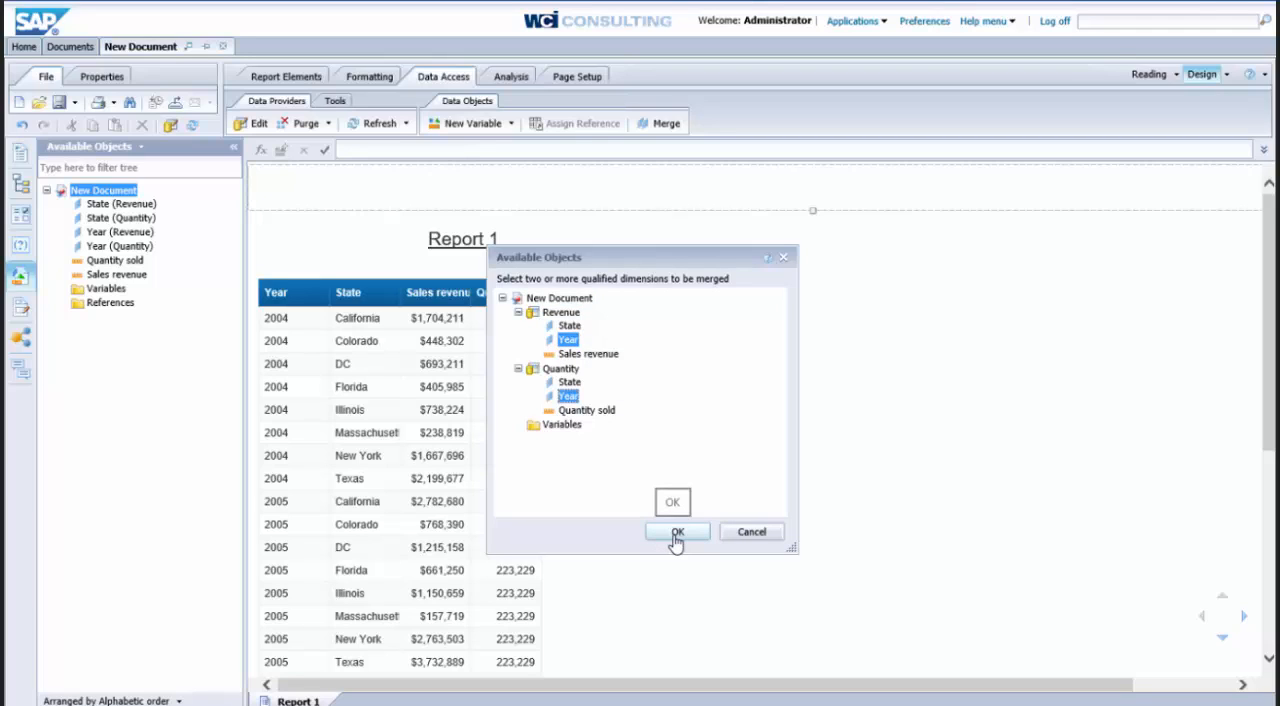
{"action": "left_click", "coordinate": [676, 532]}
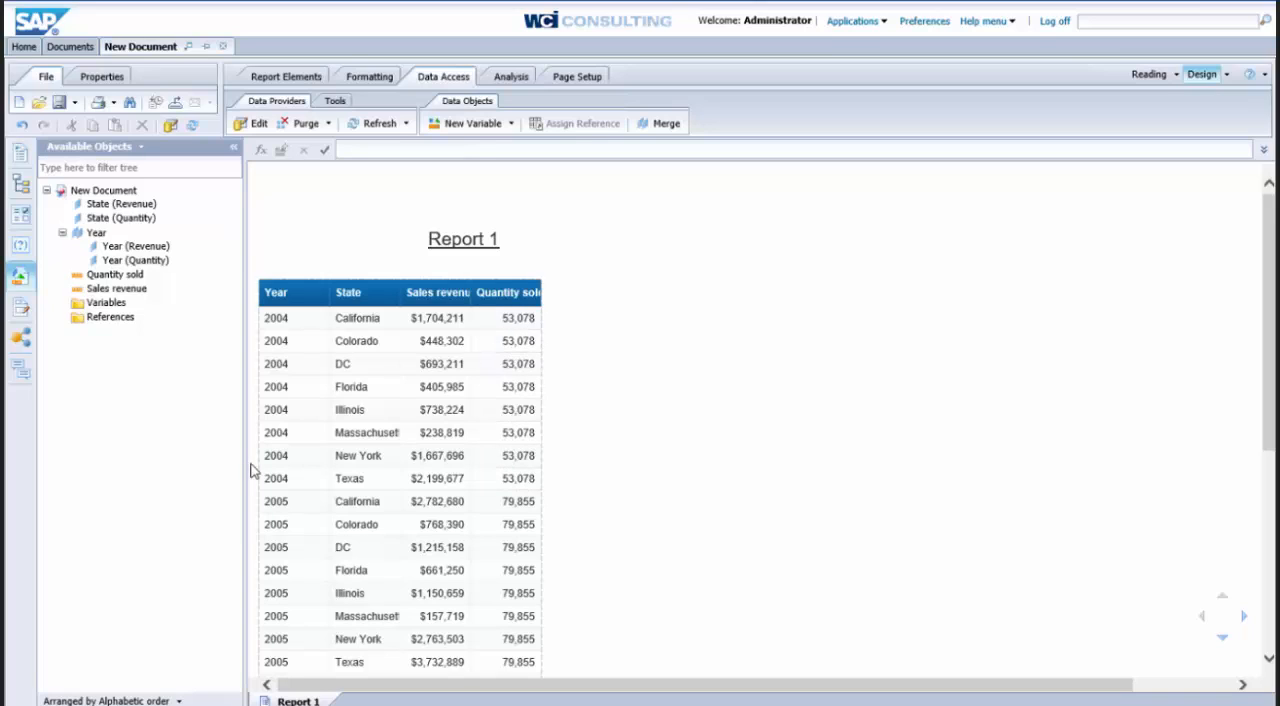
{"action": "left_click", "coordinate": [292, 318]}
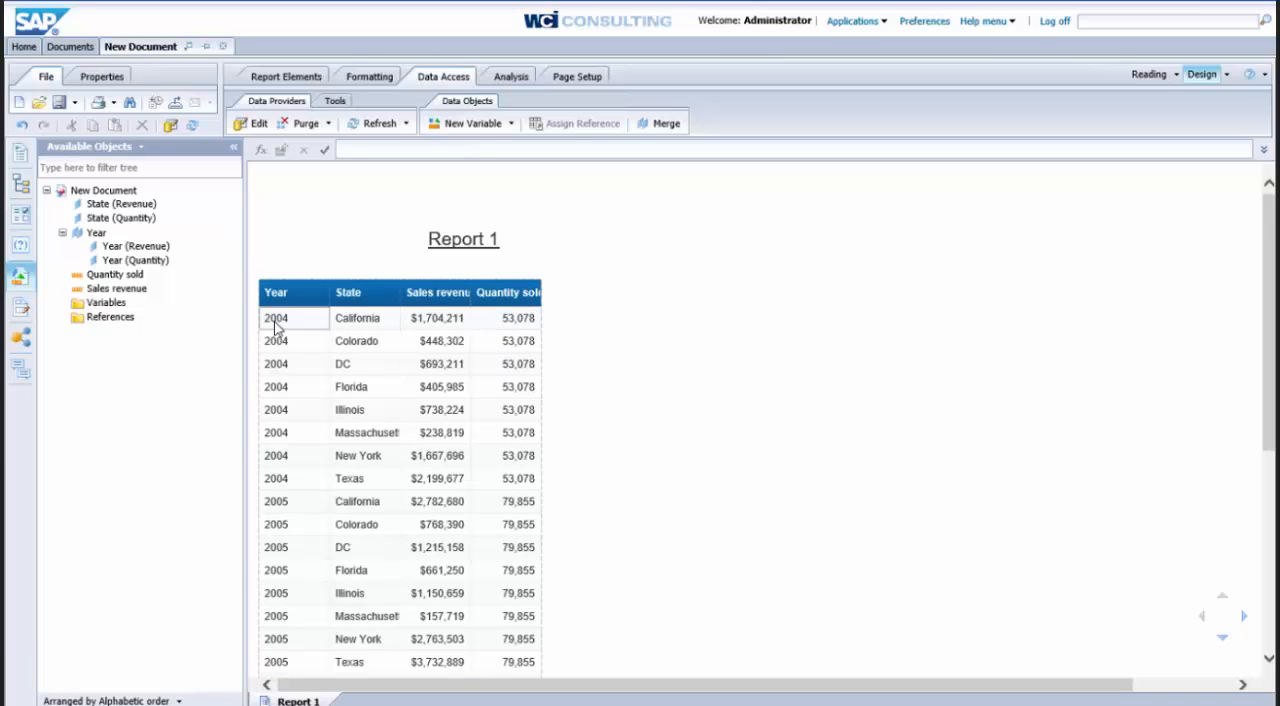
{"action": "left_click", "coordinate": [276, 316]}
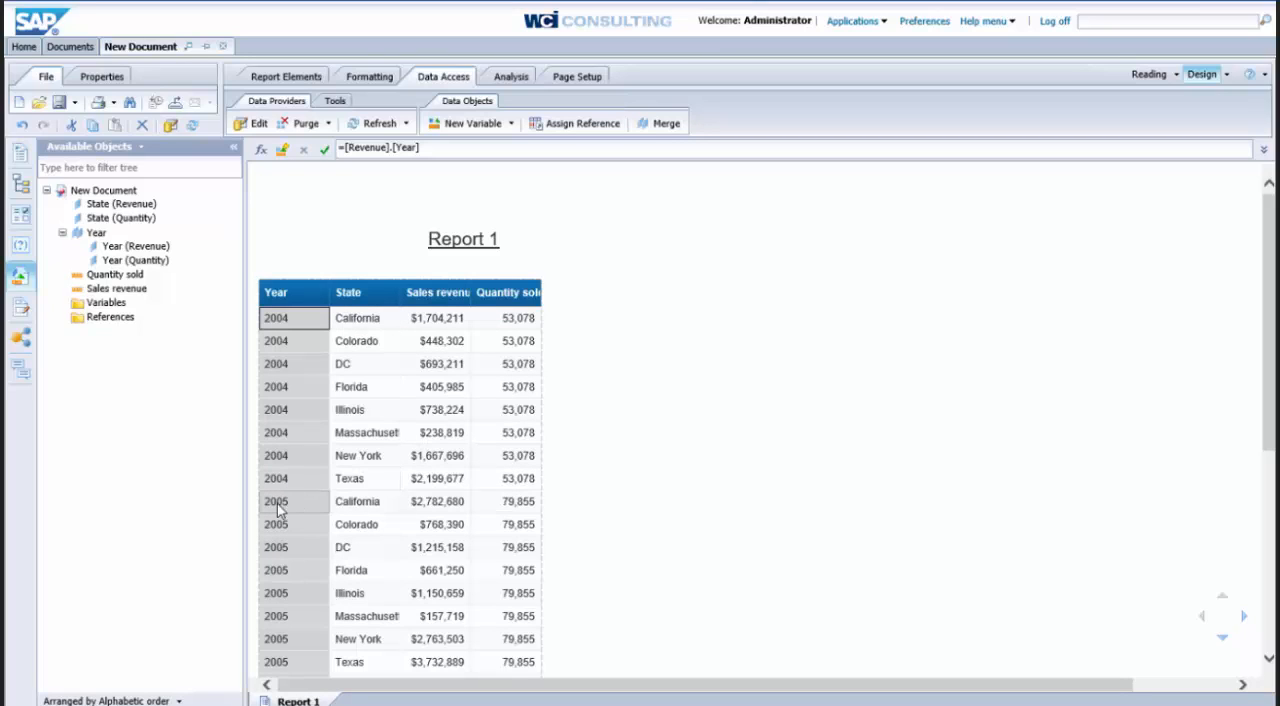
{"action": "left_click", "coordinate": [518, 500]}
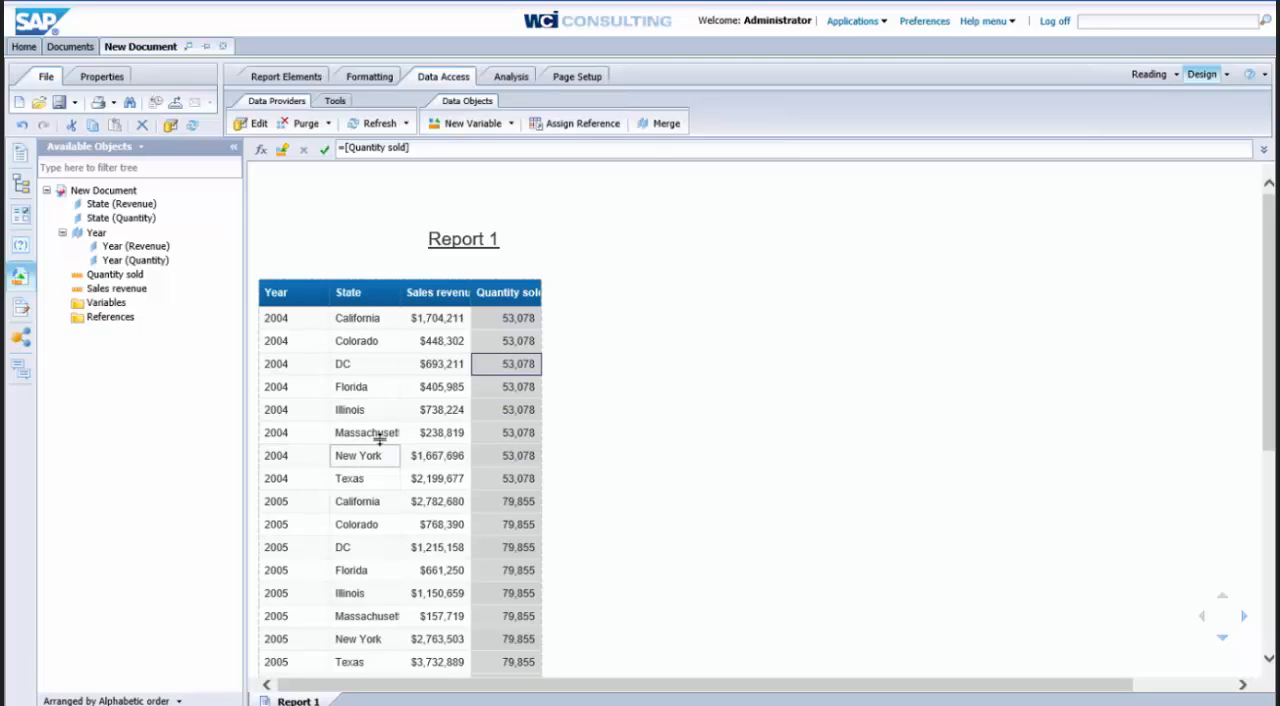
- Merge State from the Revenue query with State from the Quantity query
{"action": "left_click", "coordinate": [664, 124]}
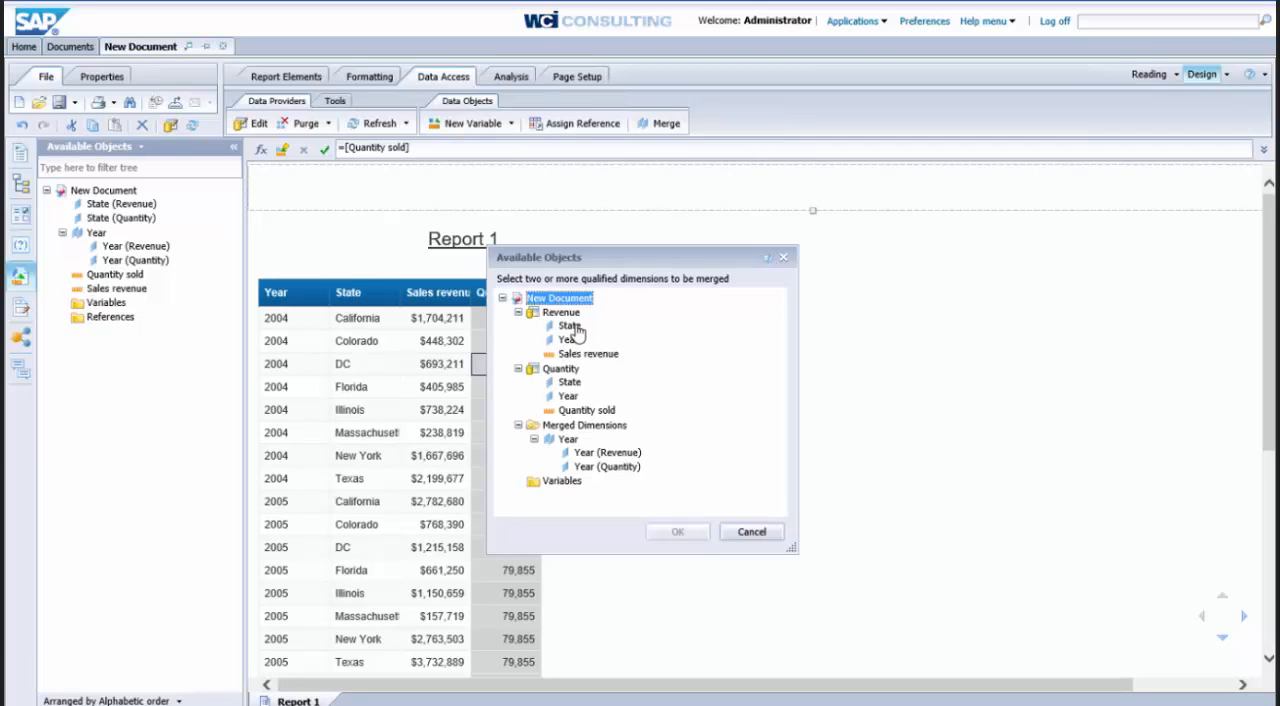
{"action": "left_click", "coordinate": [570, 382]}
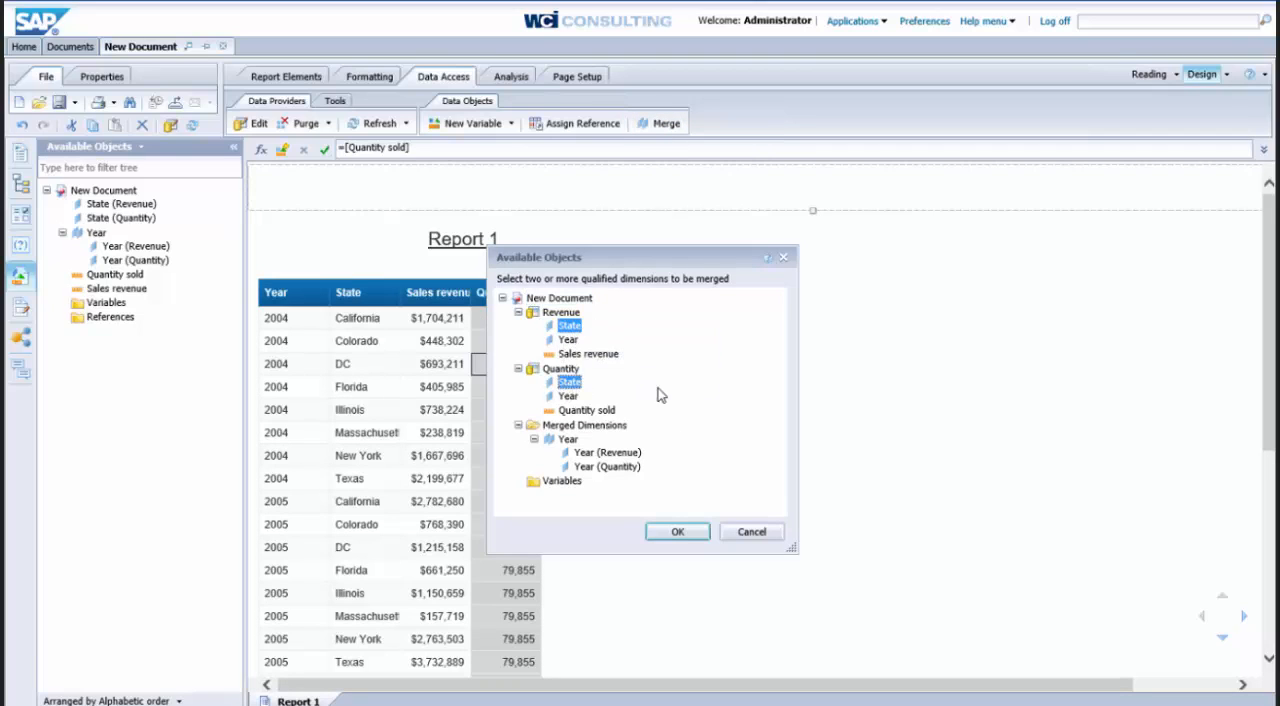
{"action": "left_click", "coordinate": [676, 532]}
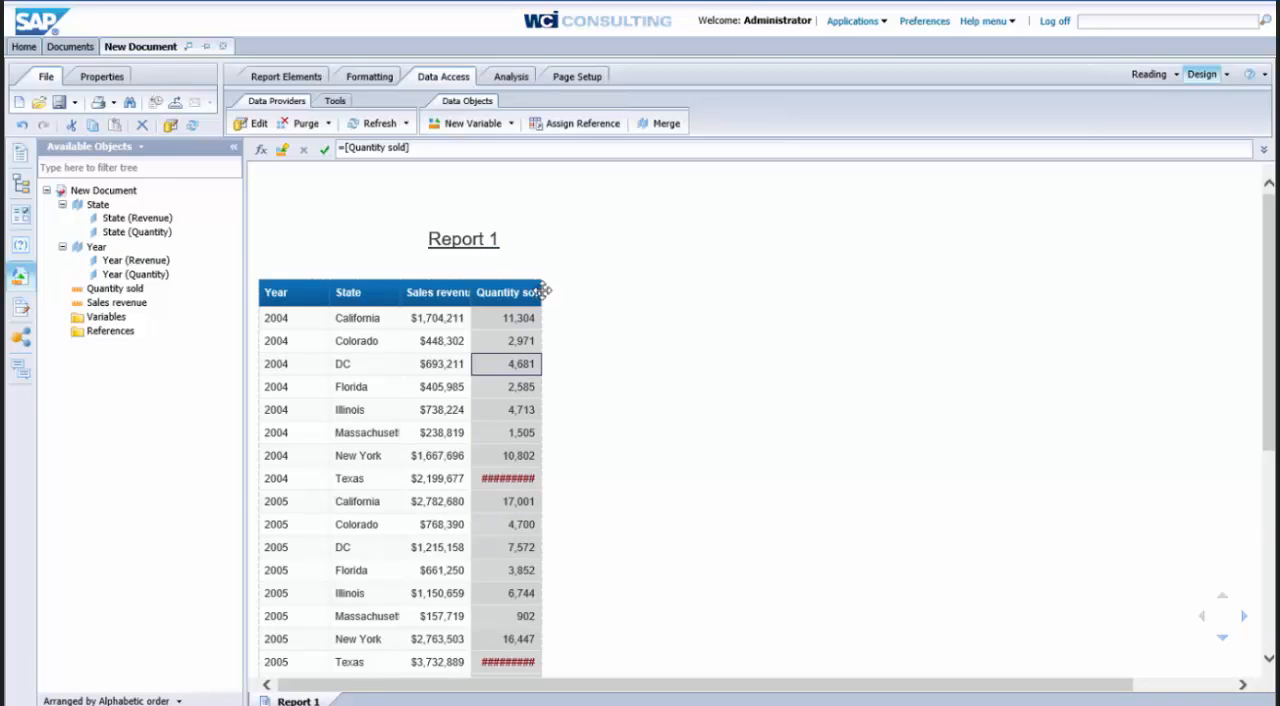
{"action": "mouse_move", "coordinate": [552, 306]}
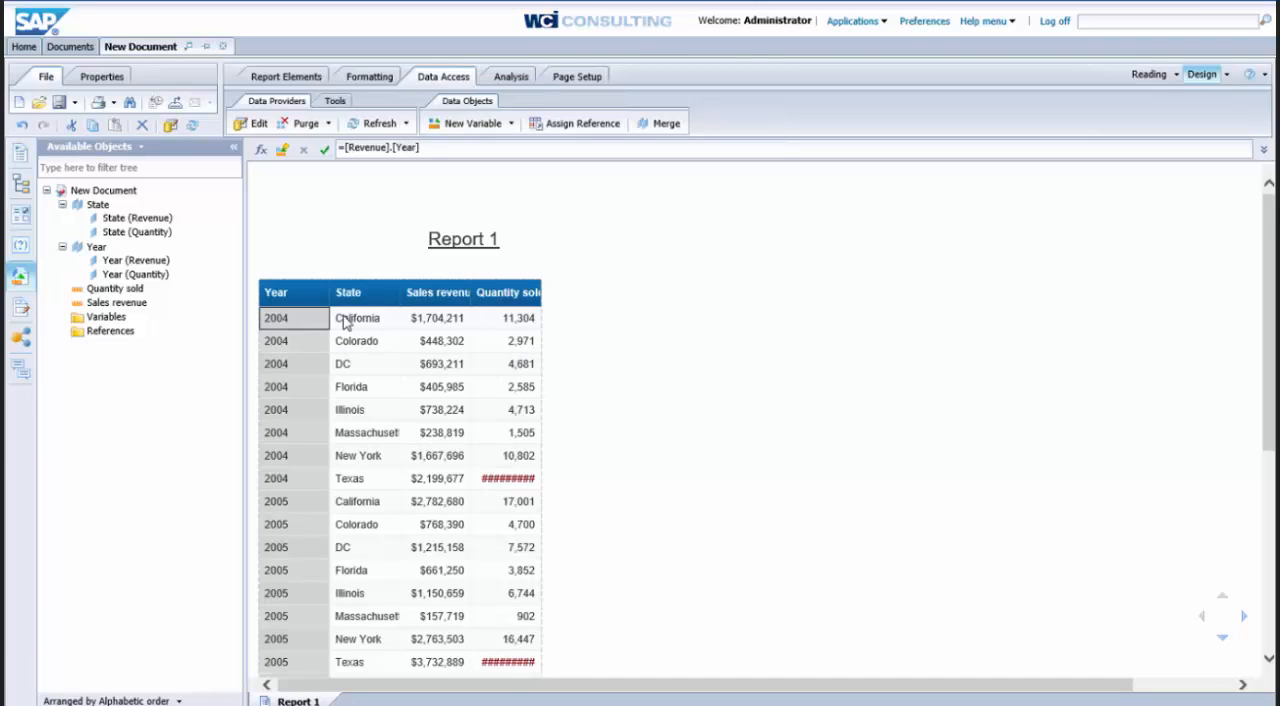
{"action": "left_click", "coordinate": [356, 316]}
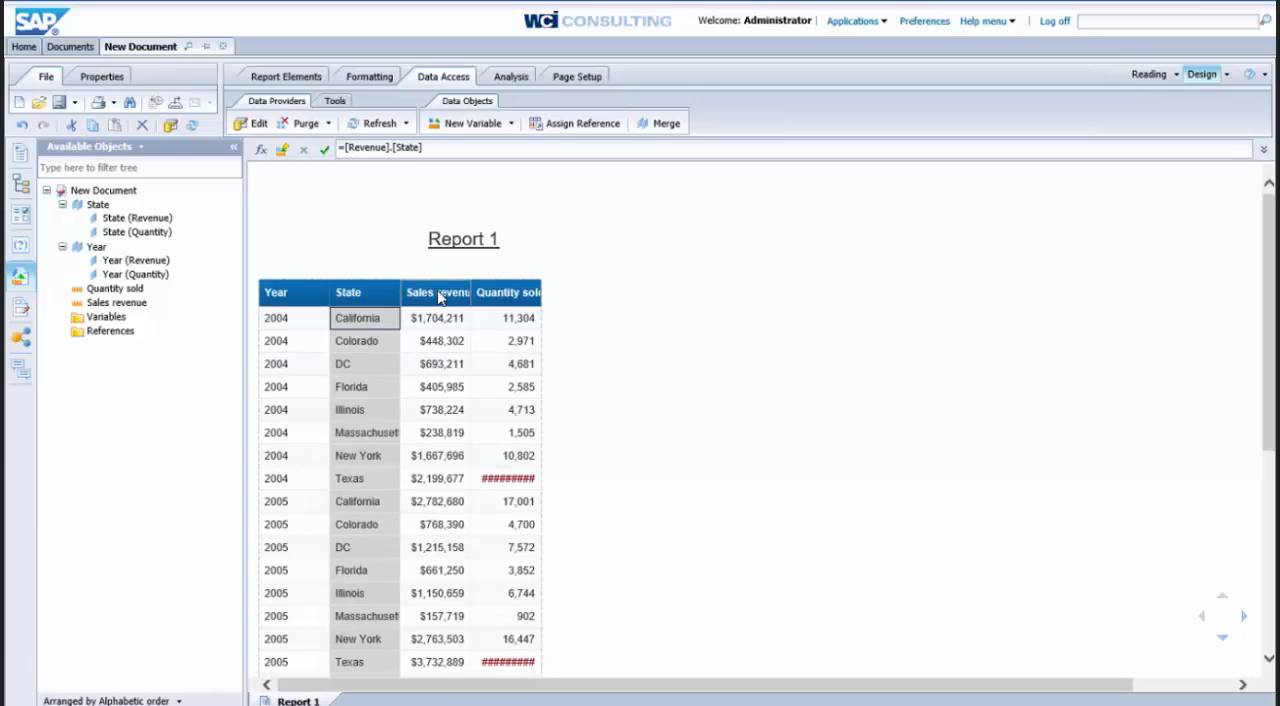
{"action": "left_click", "coordinate": [504, 364]}
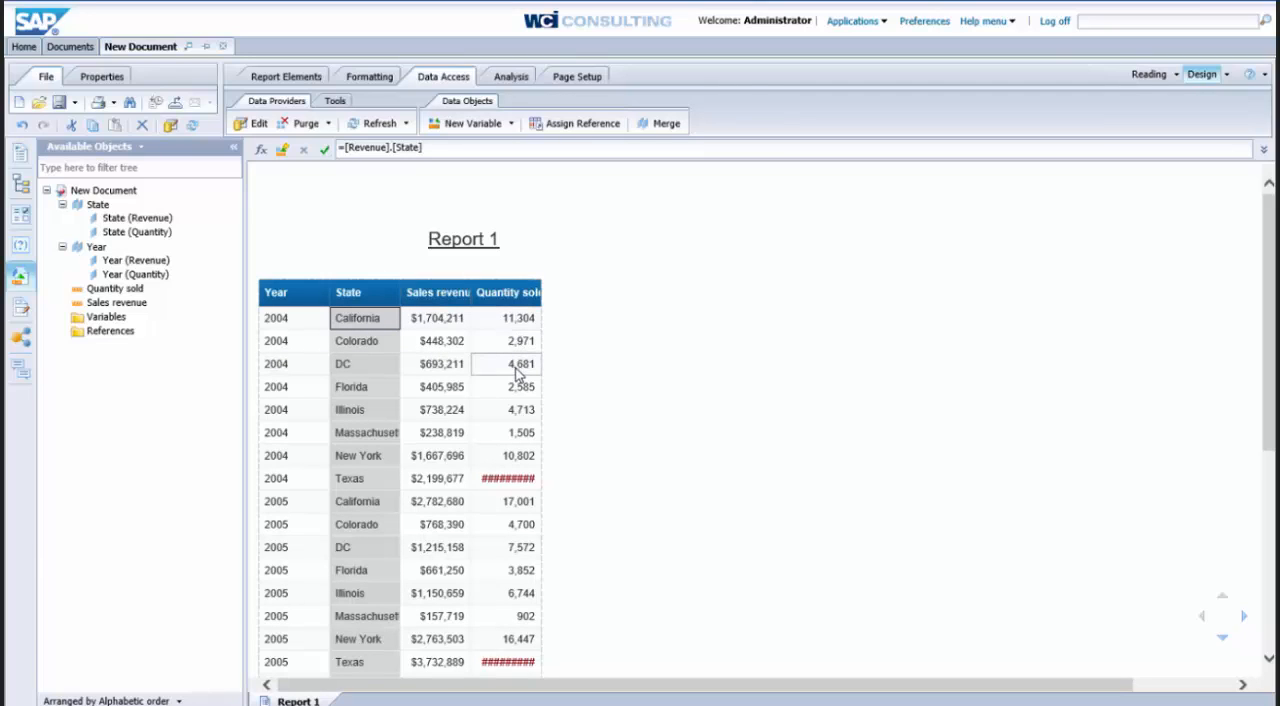